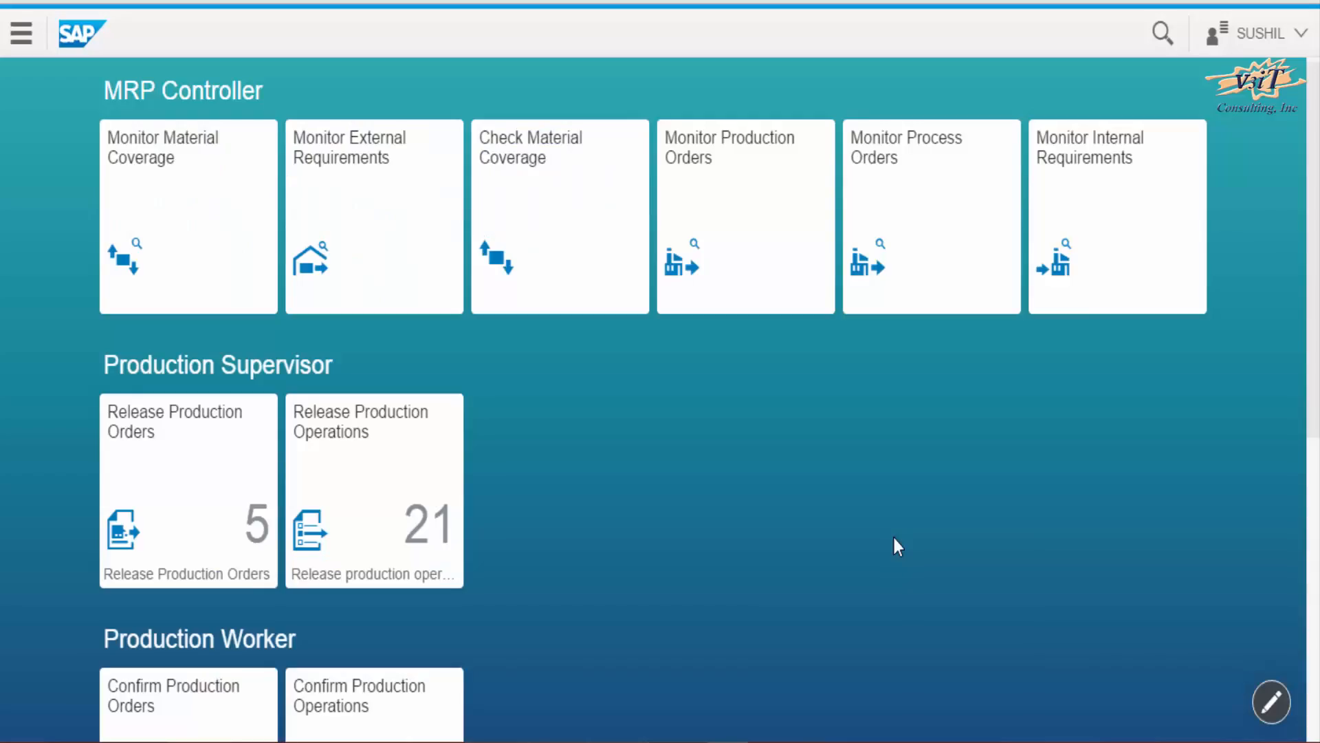
mouse_move(833, 420)
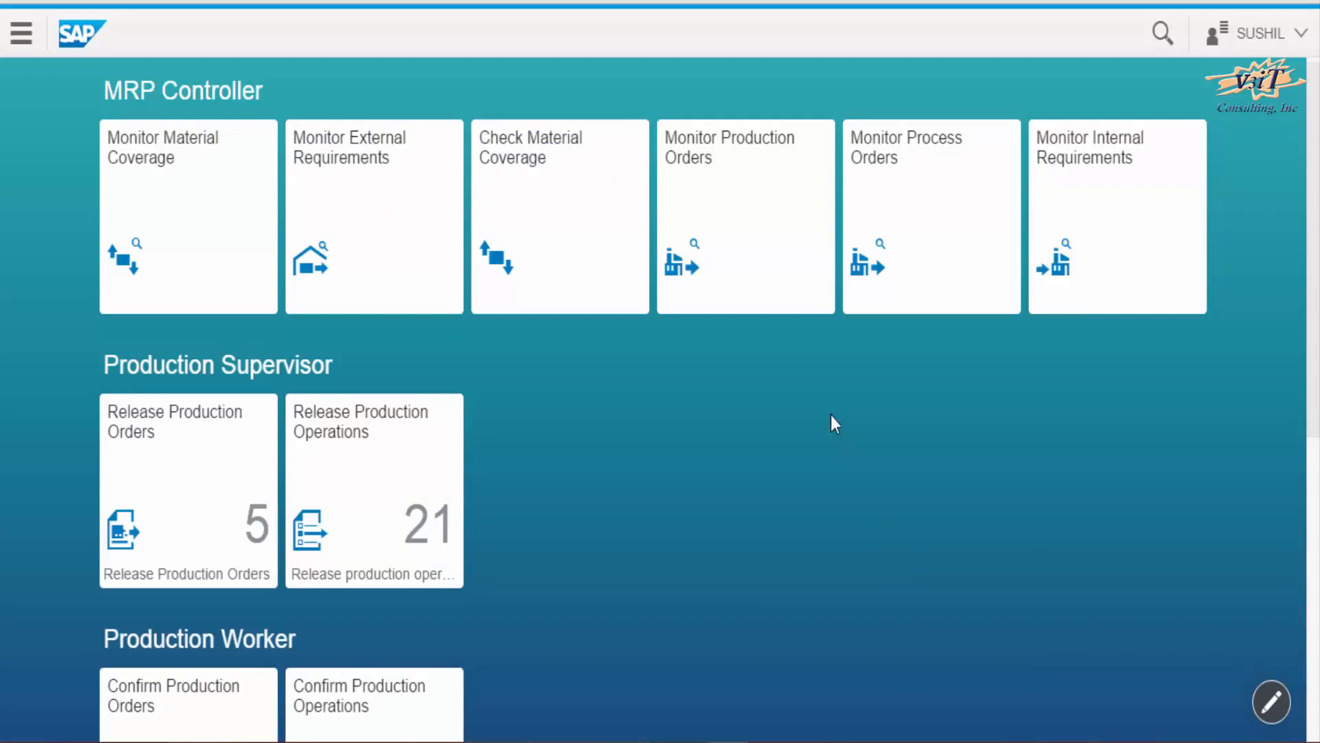
mouse_move(787, 267)
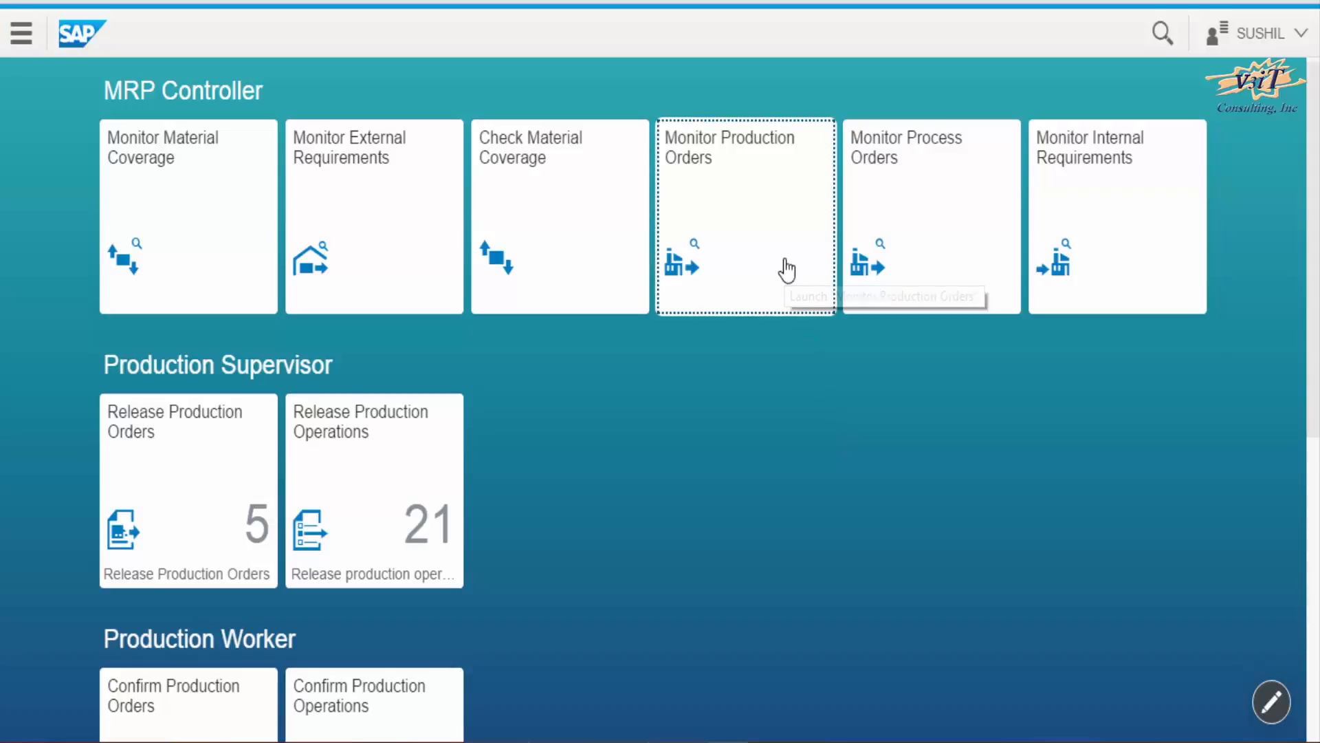
- Launch Monitor Production Orders from the MRP Controller tile to list 10 orders
left_click(746, 213)
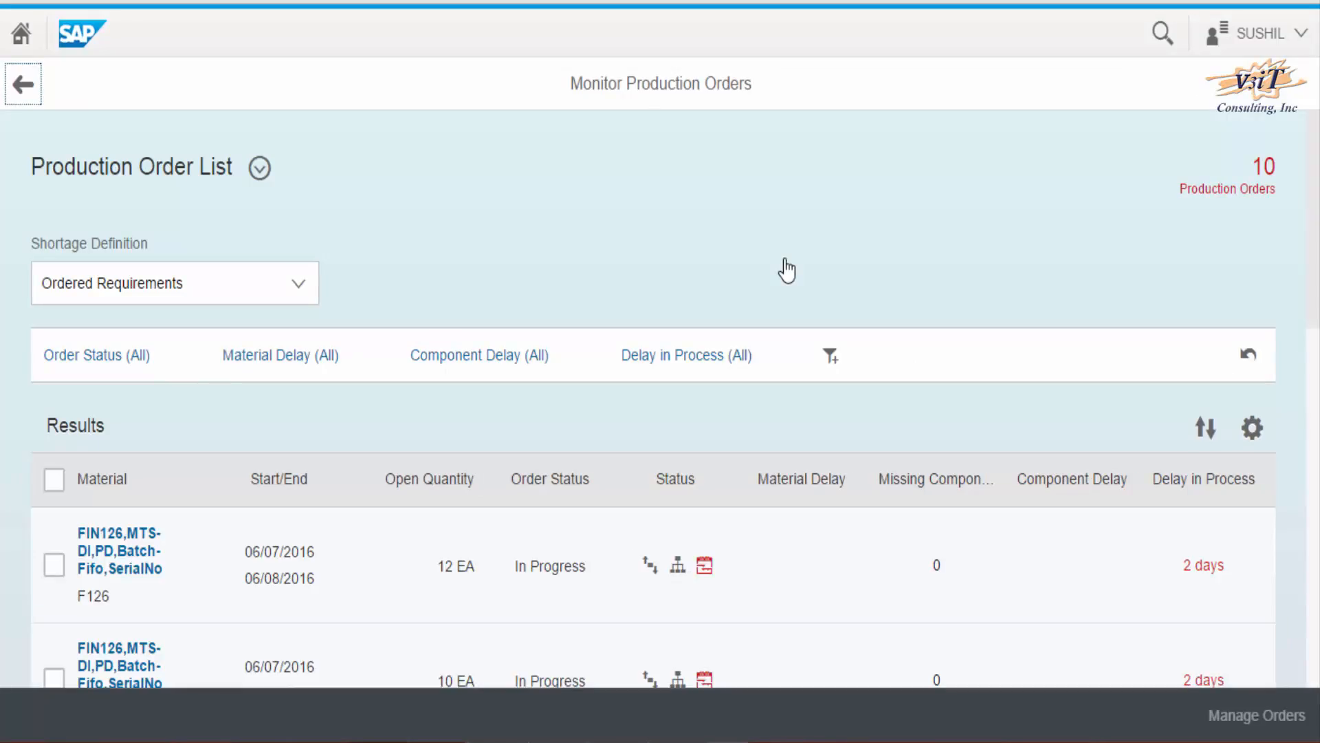
mouse_move(794, 282)
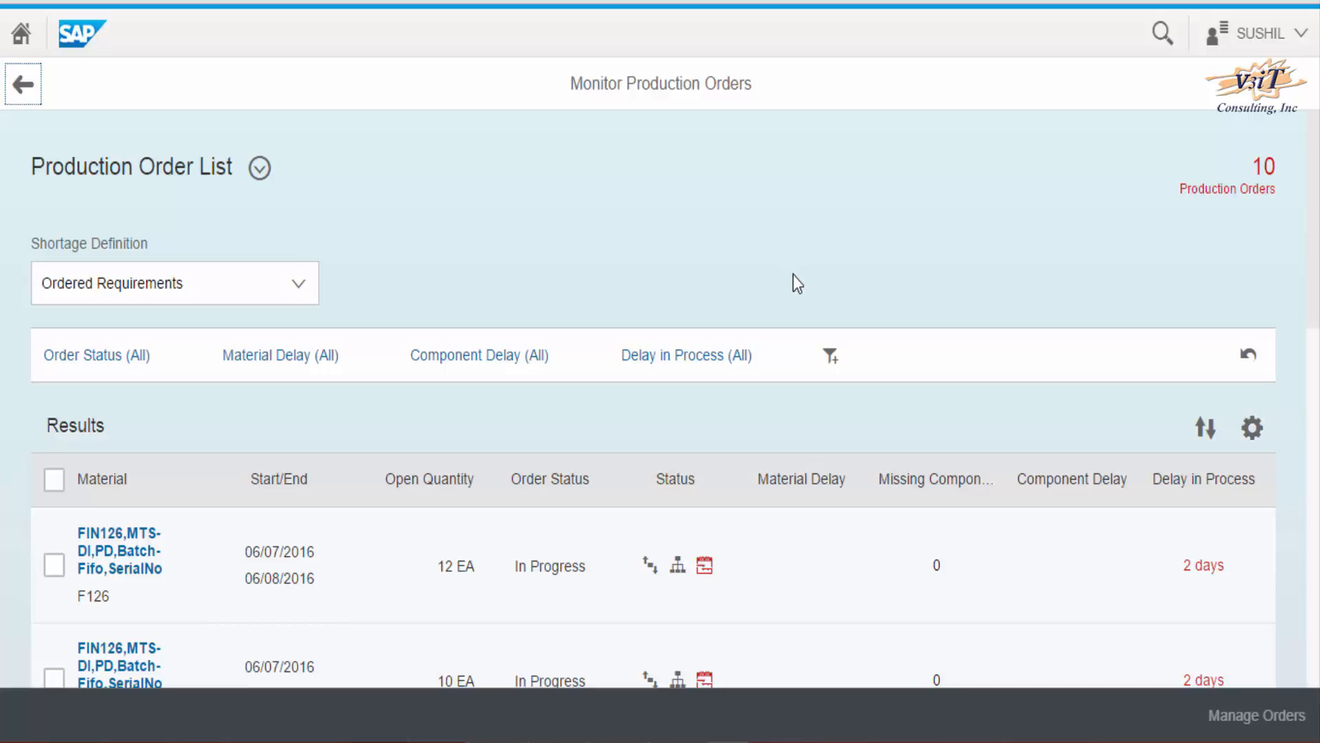
mouse_move(831, 357)
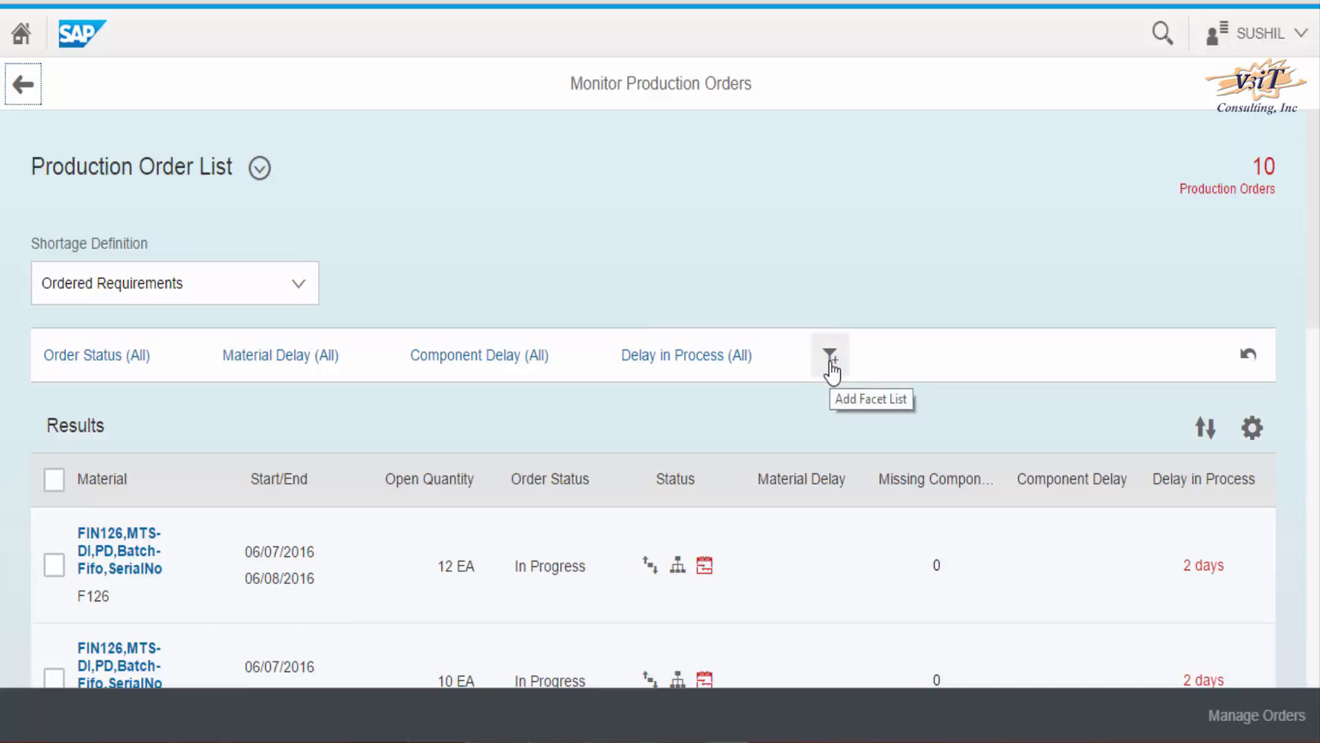
- Add a Material filter set to All plus Production Supervisor, leaving 9 orders listed
left_click(832, 357)
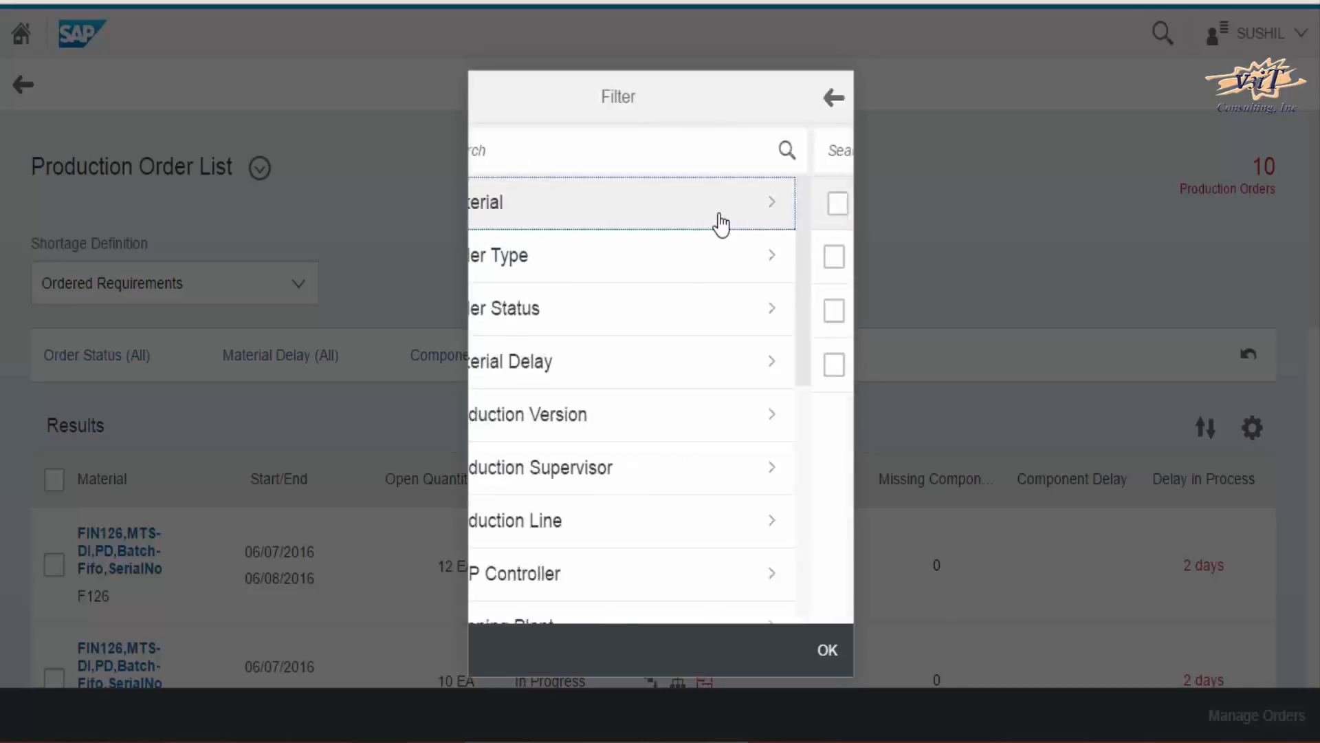
left_click(618, 202)
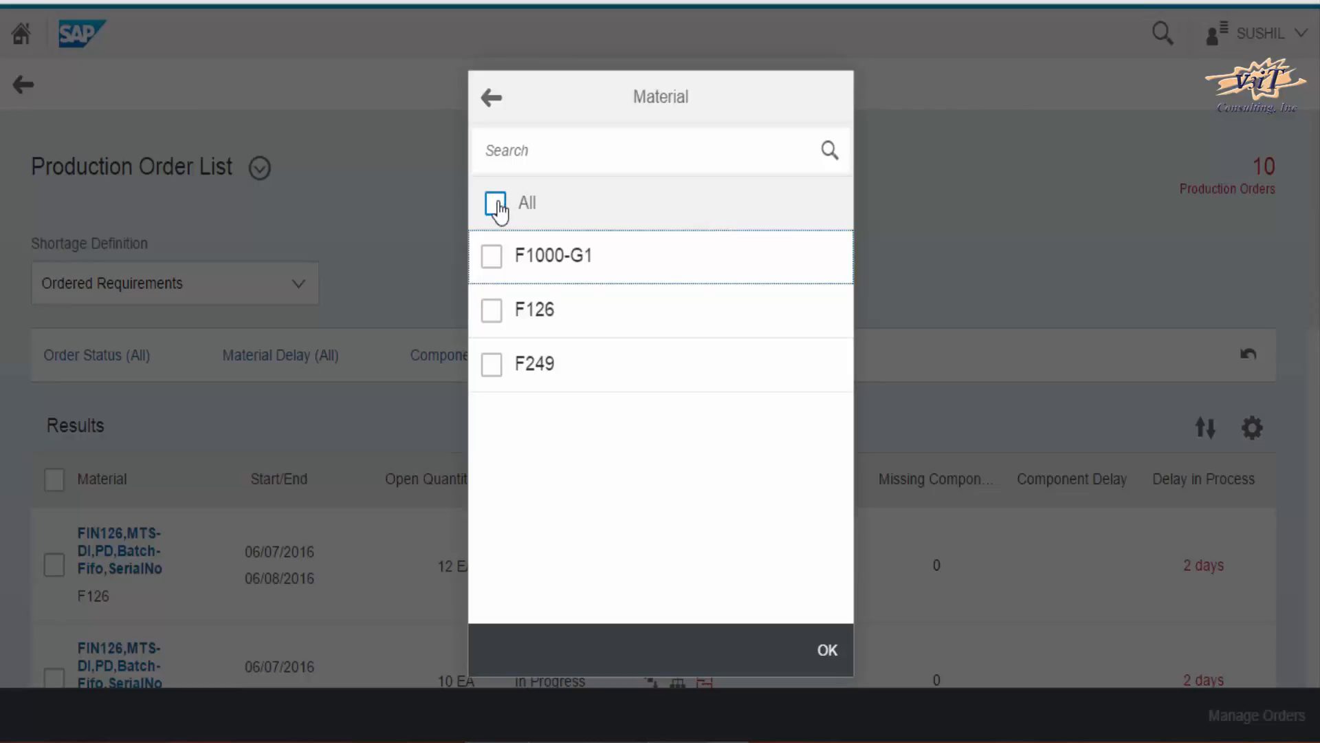
left_click(494, 201)
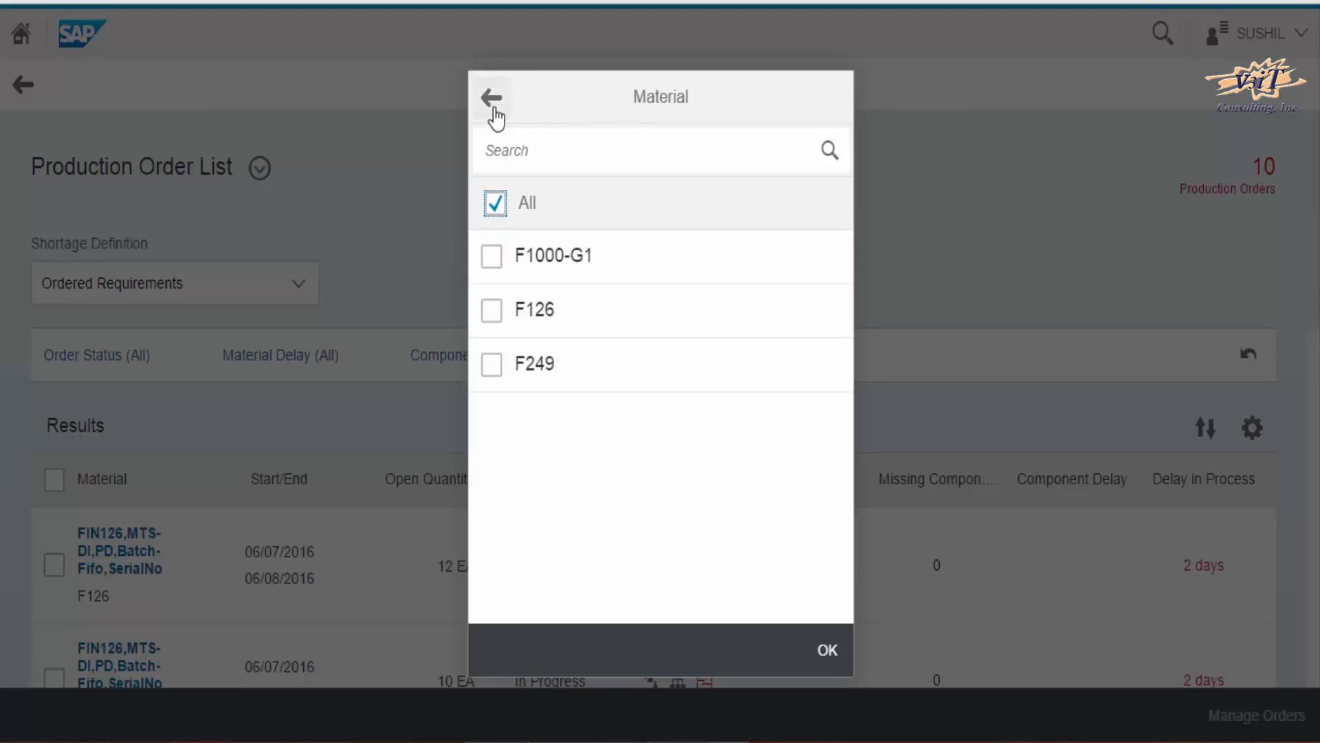
left_click(491, 97)
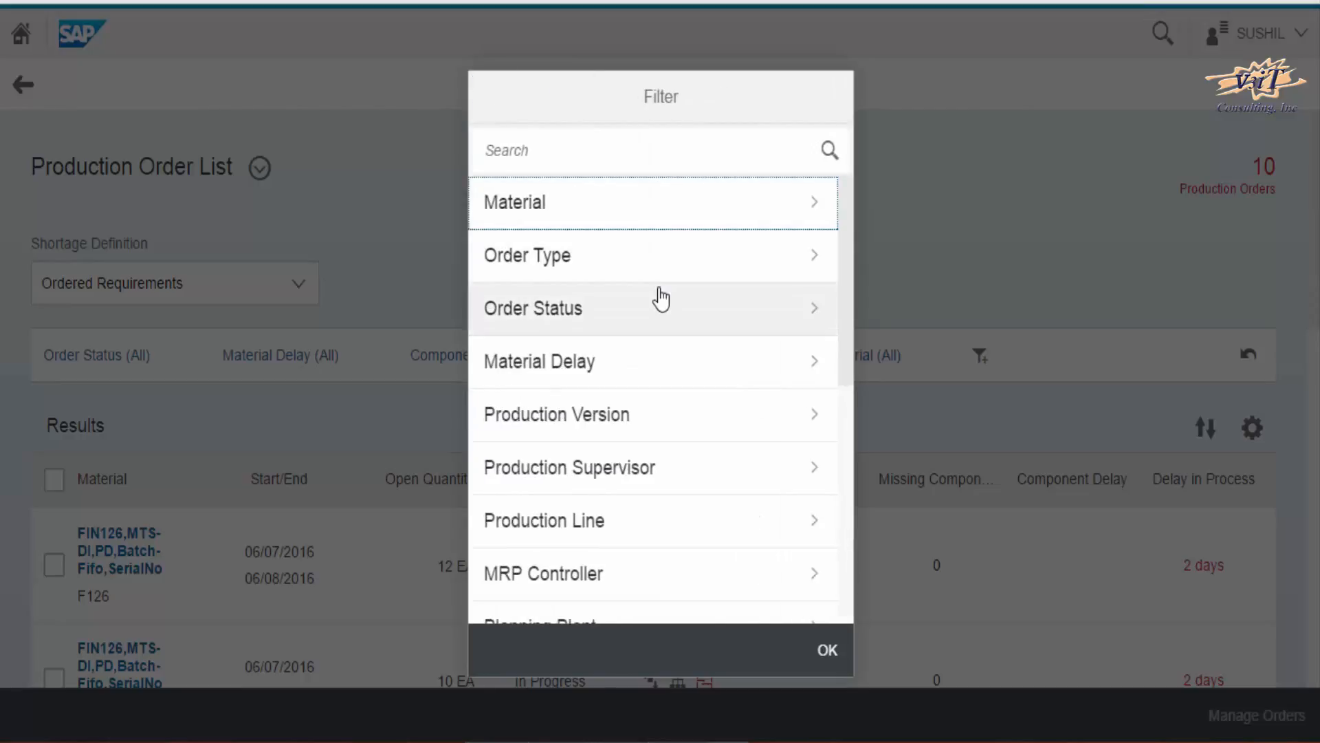
mouse_move(762, 374)
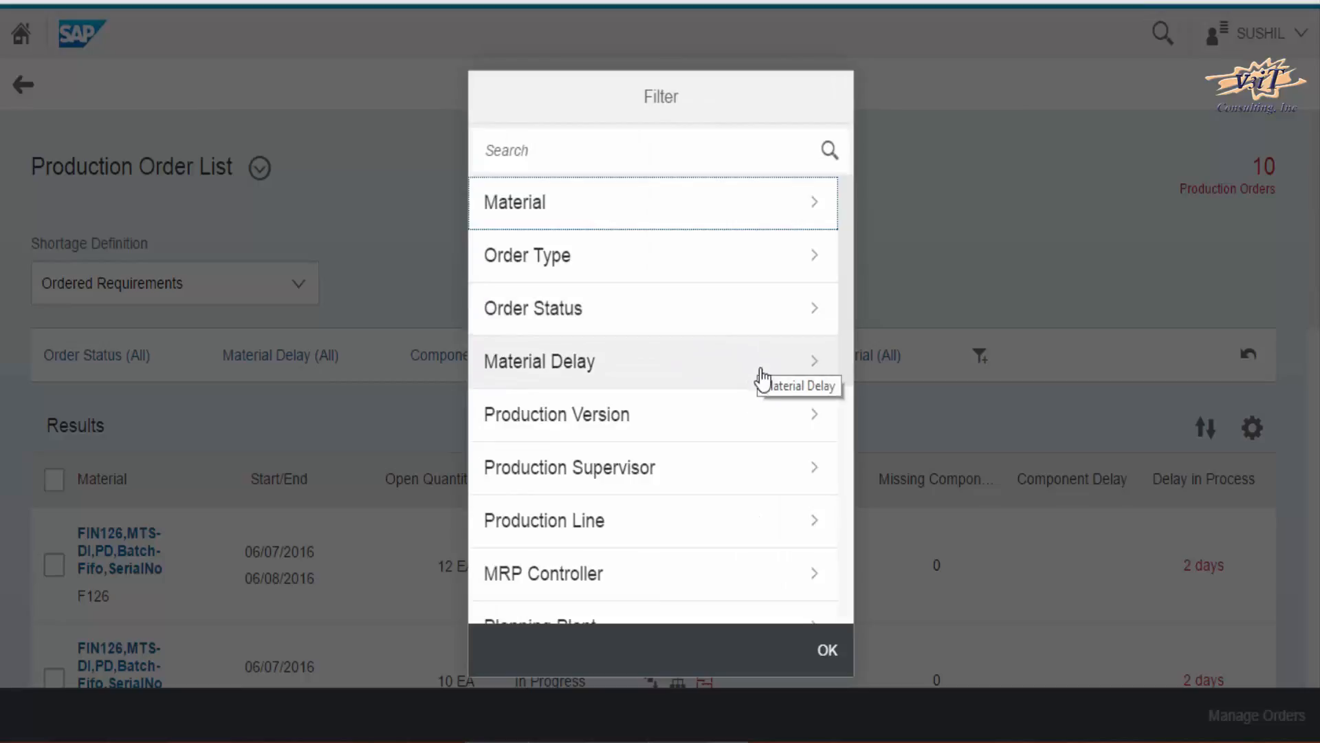
scroll("down", 3)
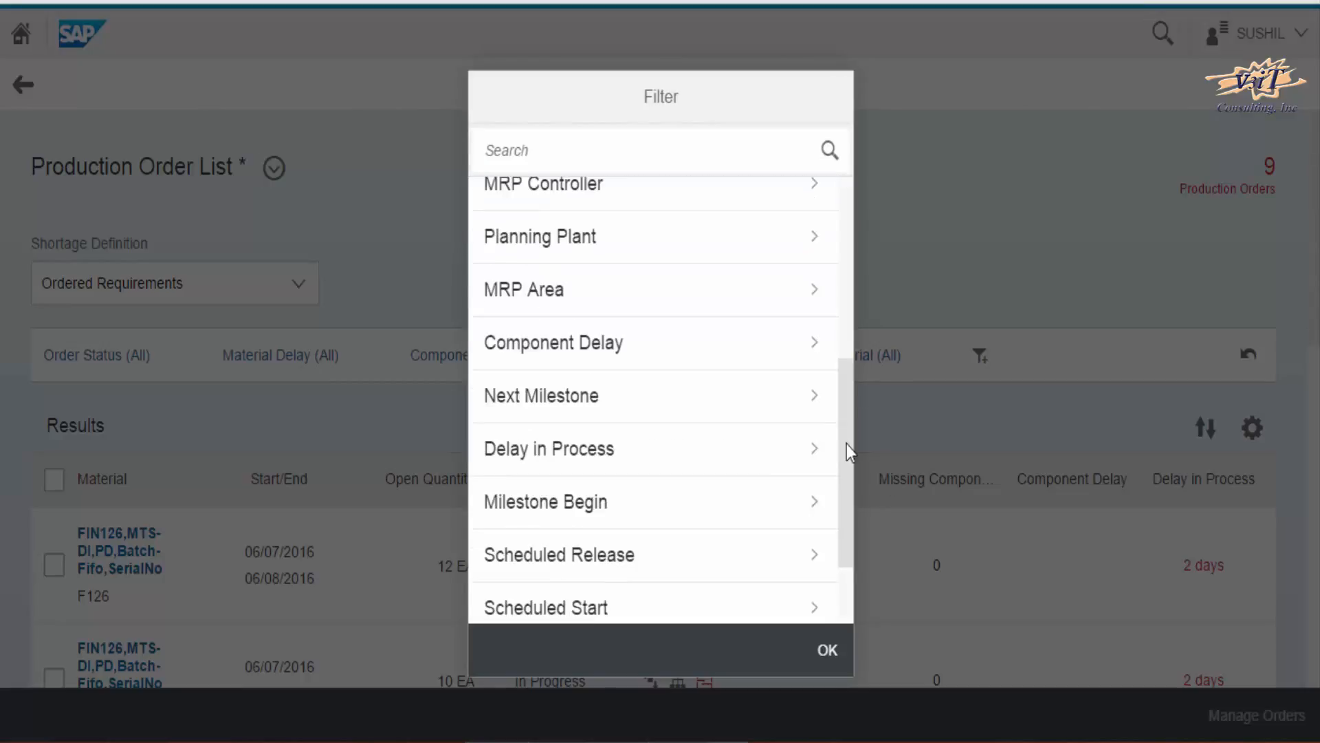
mouse_move(847, 473)
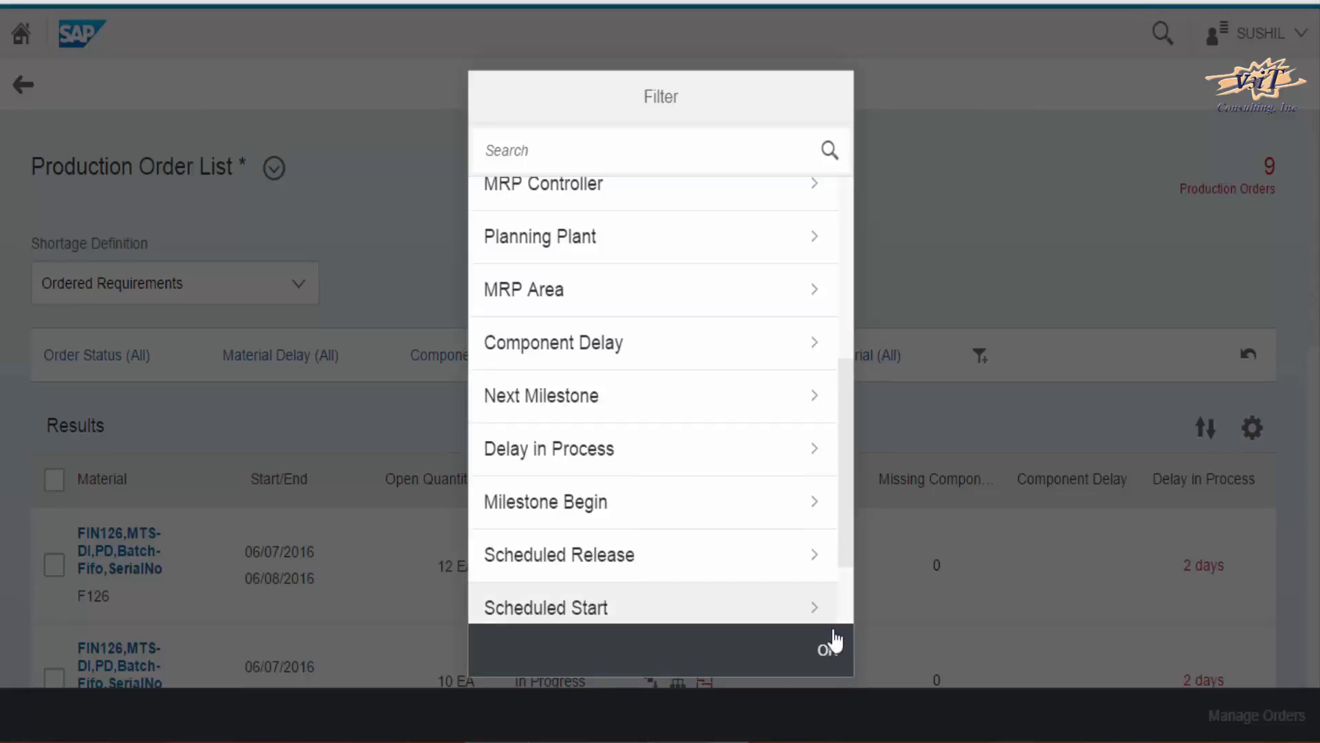
left_click(827, 646)
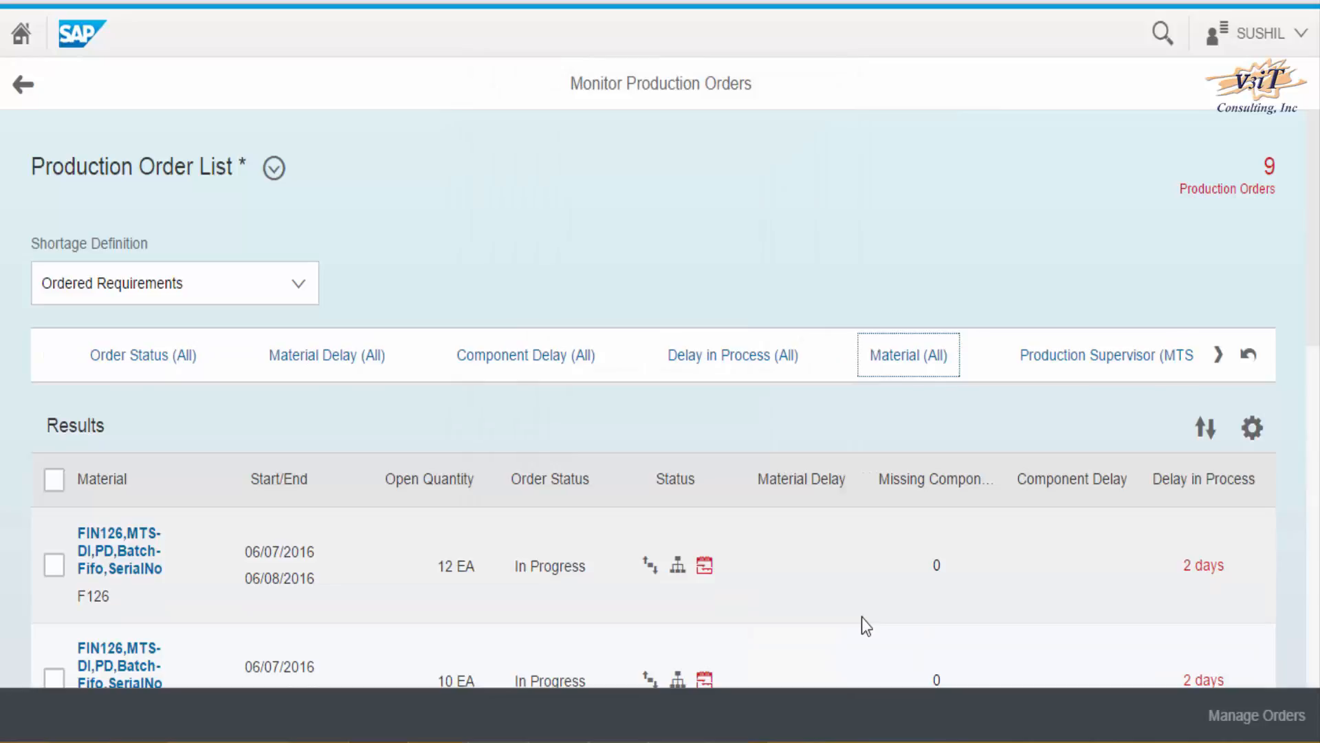
mouse_move(733, 364)
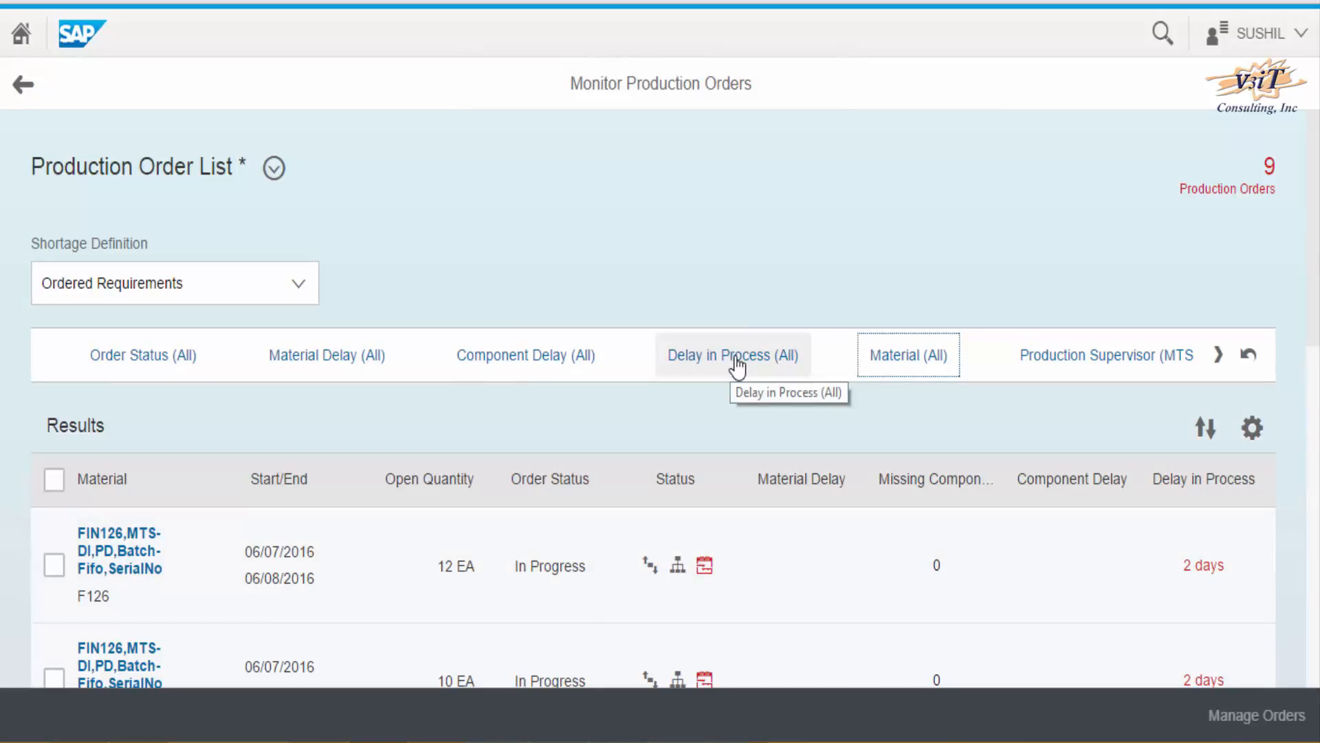
left_click(733, 355)
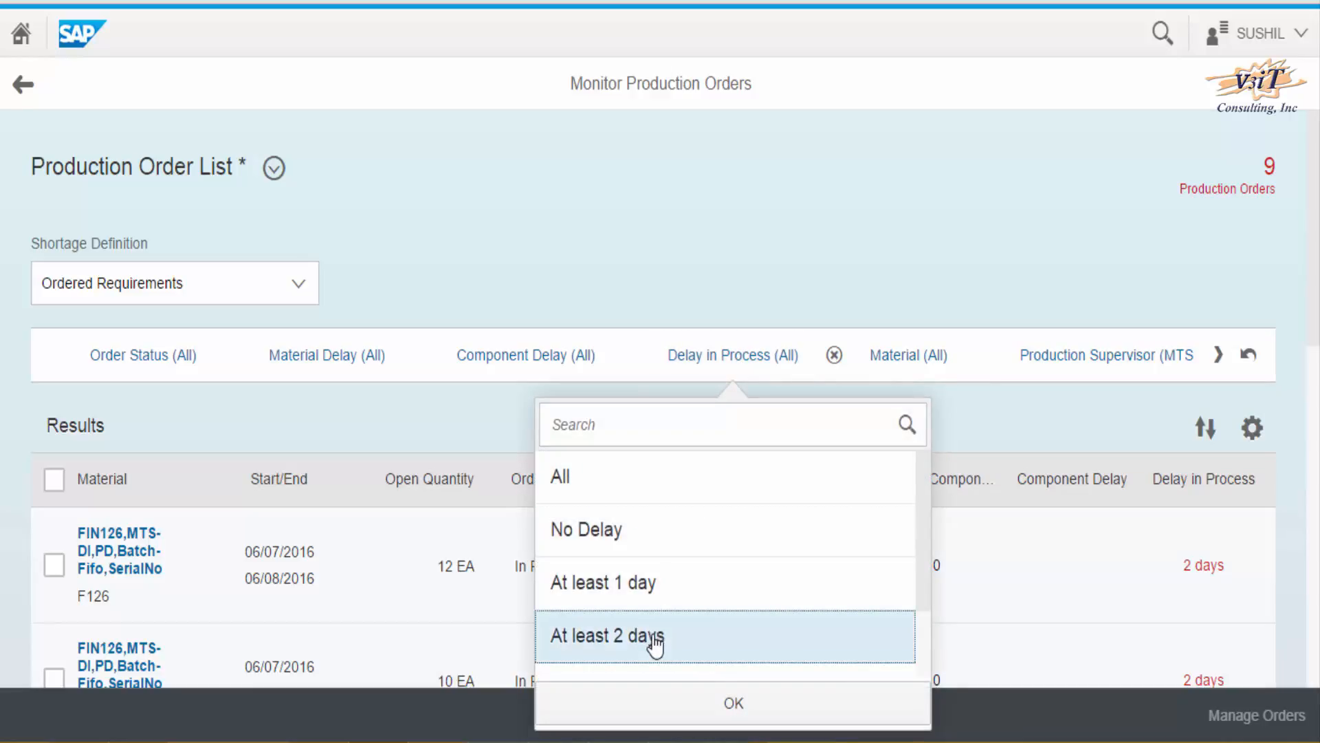
left_click(735, 703)
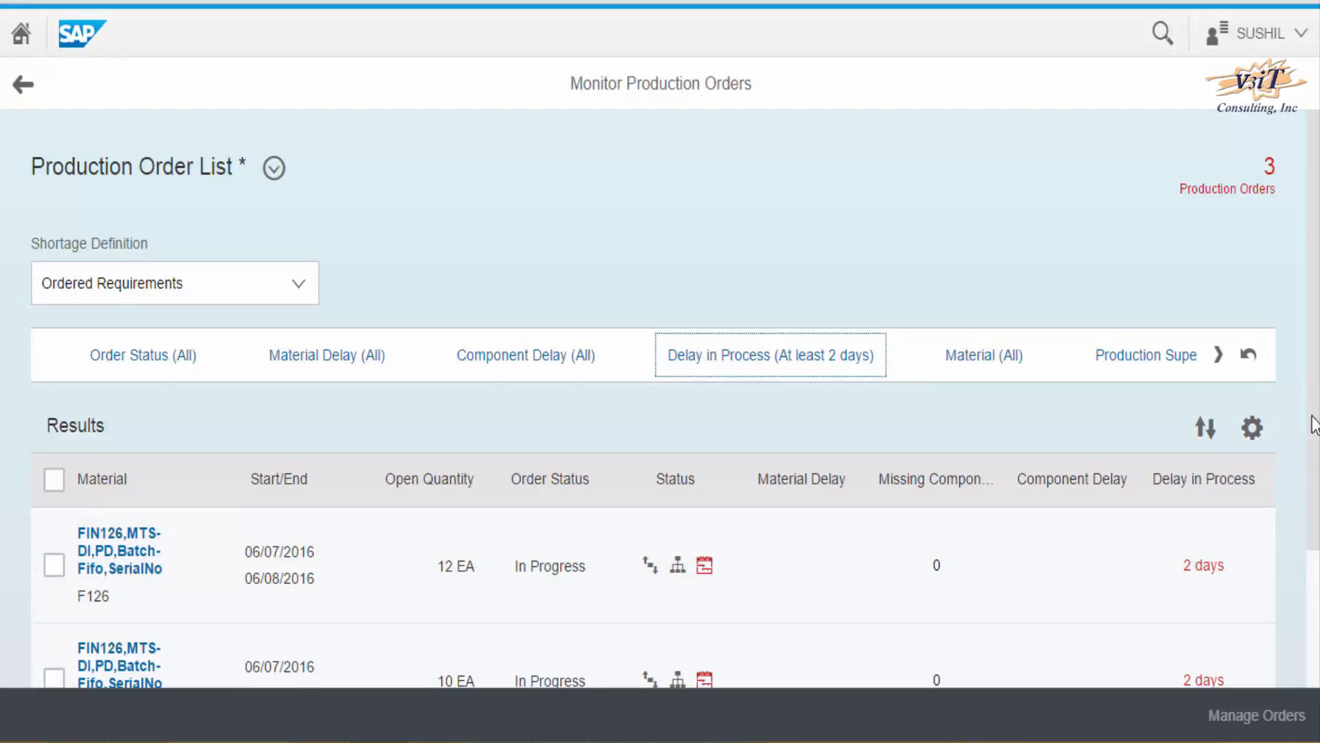
scroll("down", 3)
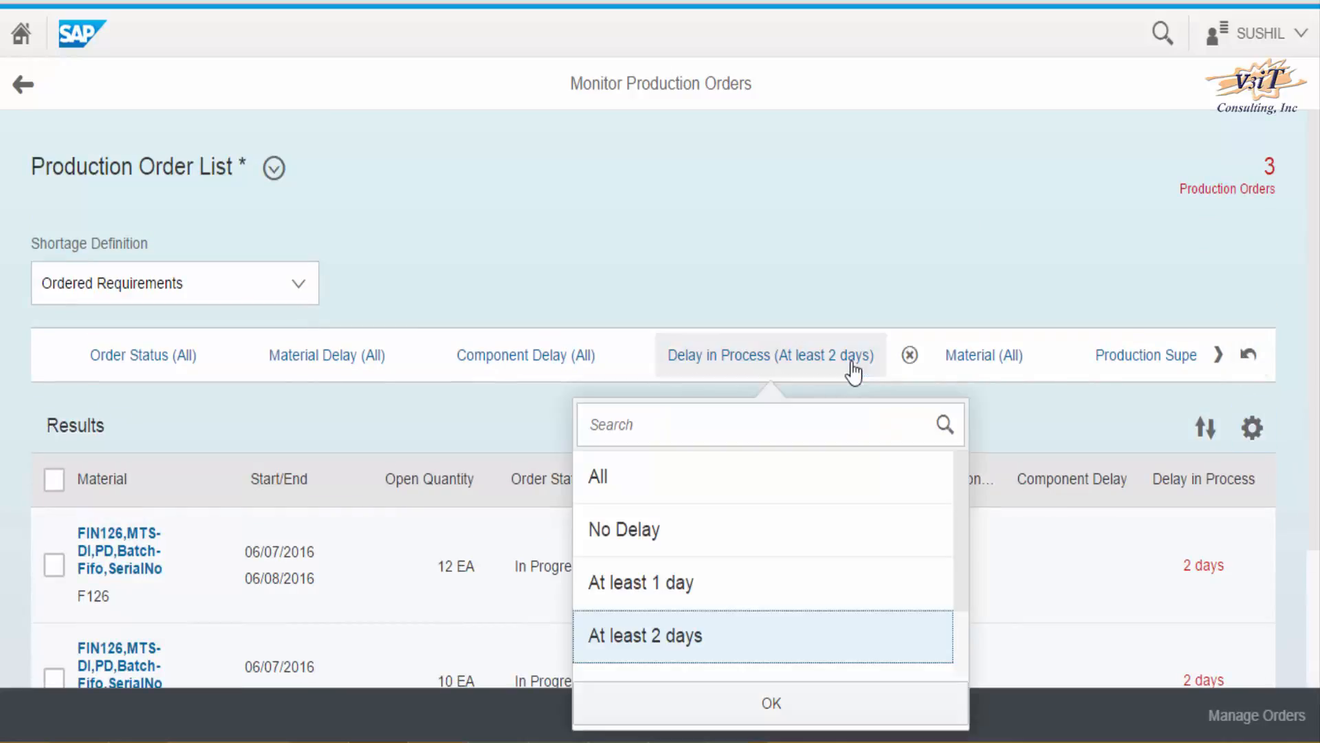
mouse_move(803, 493)
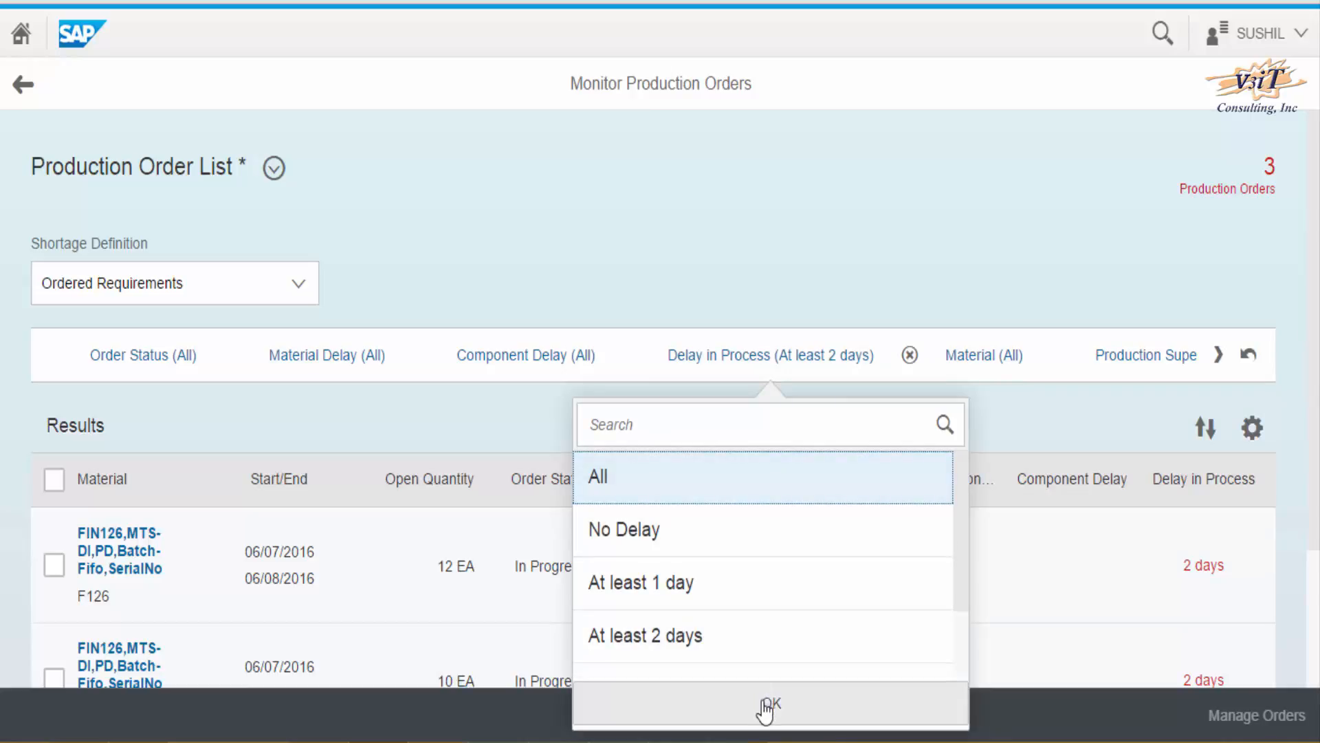
left_click(773, 709)
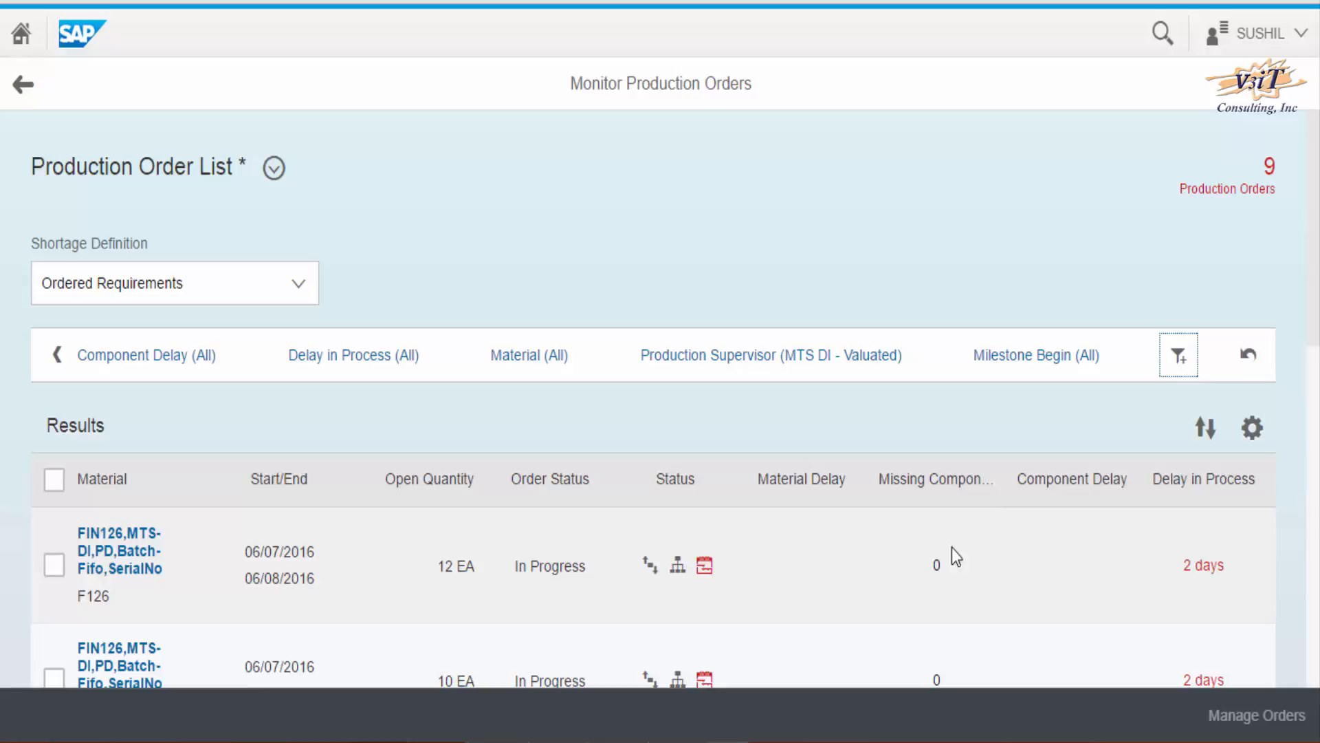
left_click(1205, 427)
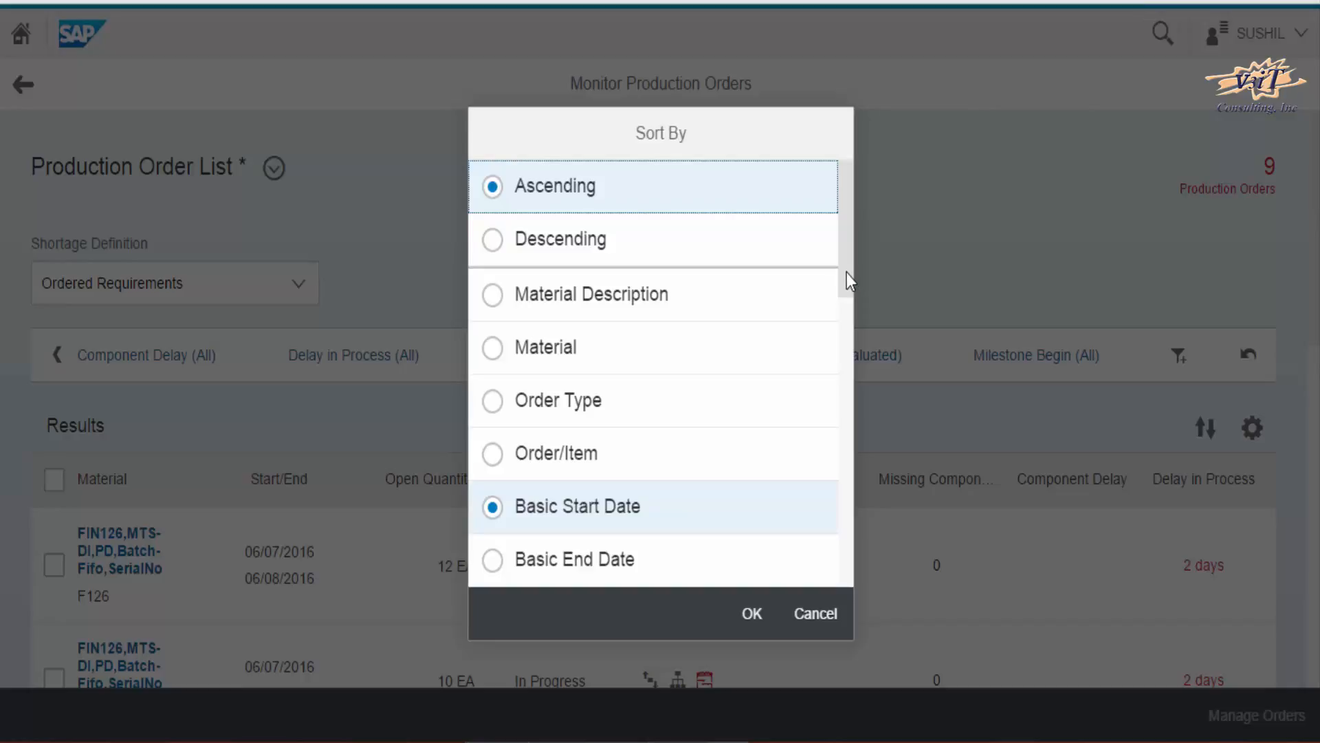
scroll("down", 3)
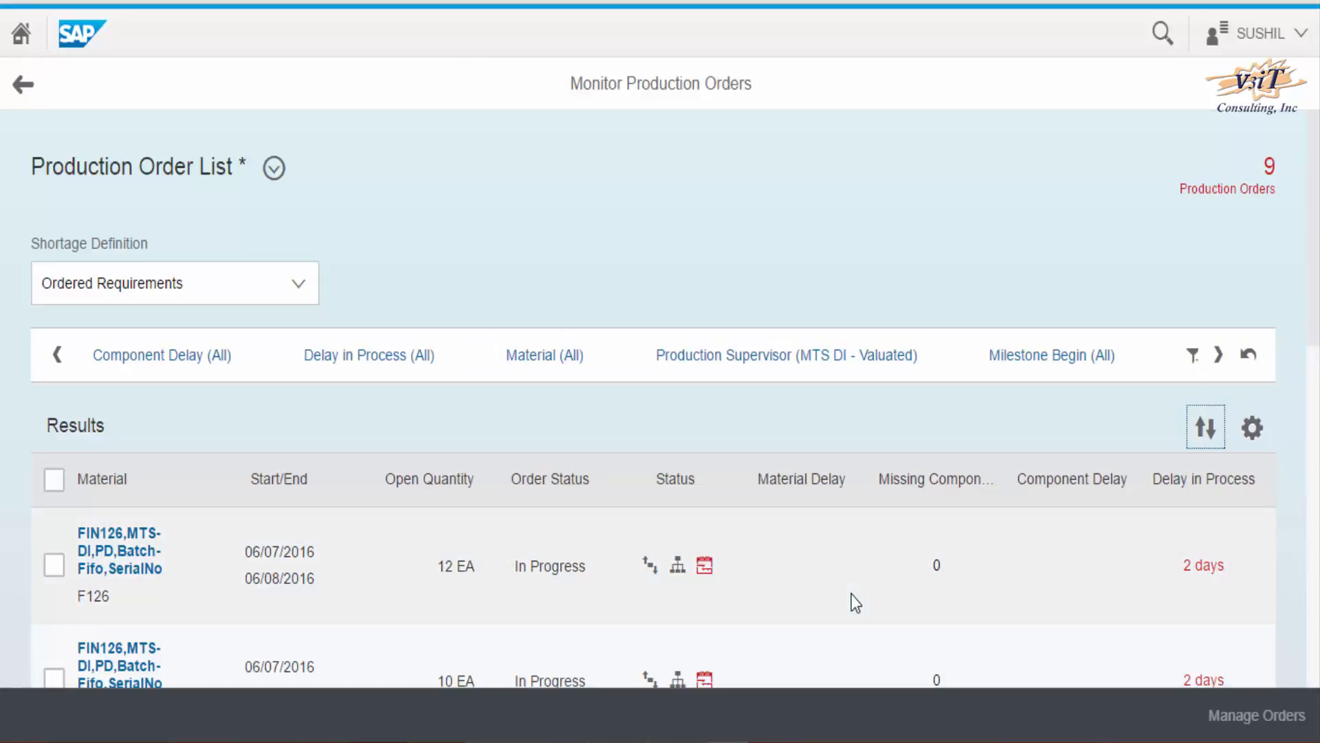
mouse_move(1001, 586)
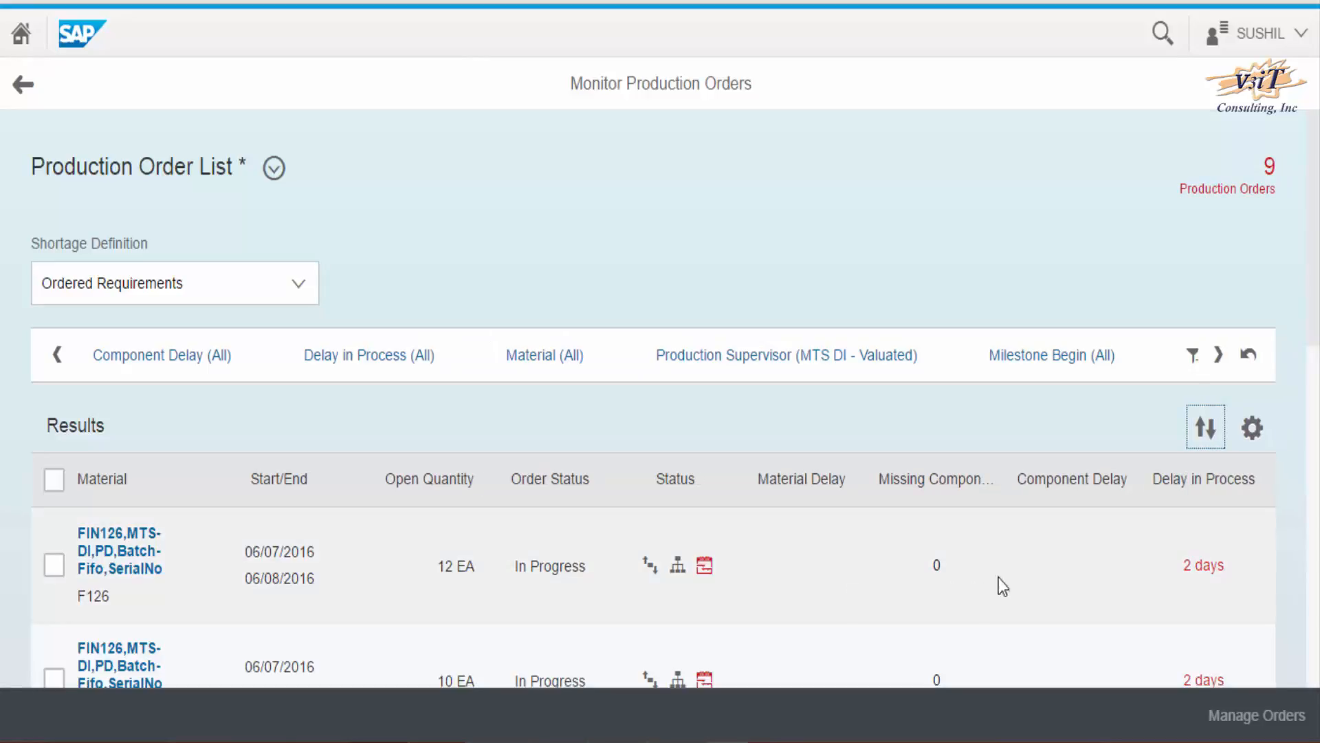
mouse_move(1252, 427)
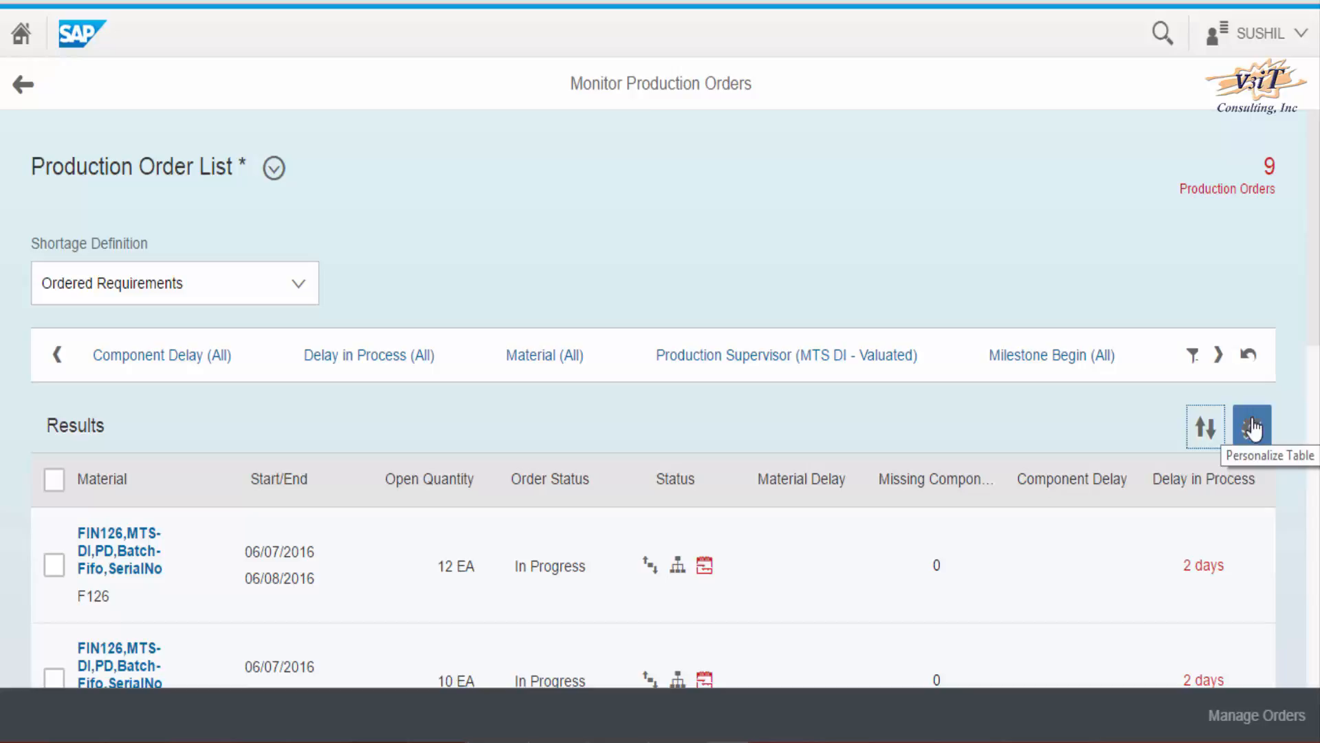
- Show Order Type, Supervisor, Line and Milestone (Calendar Days) columns in the results table
left_click(1249, 424)
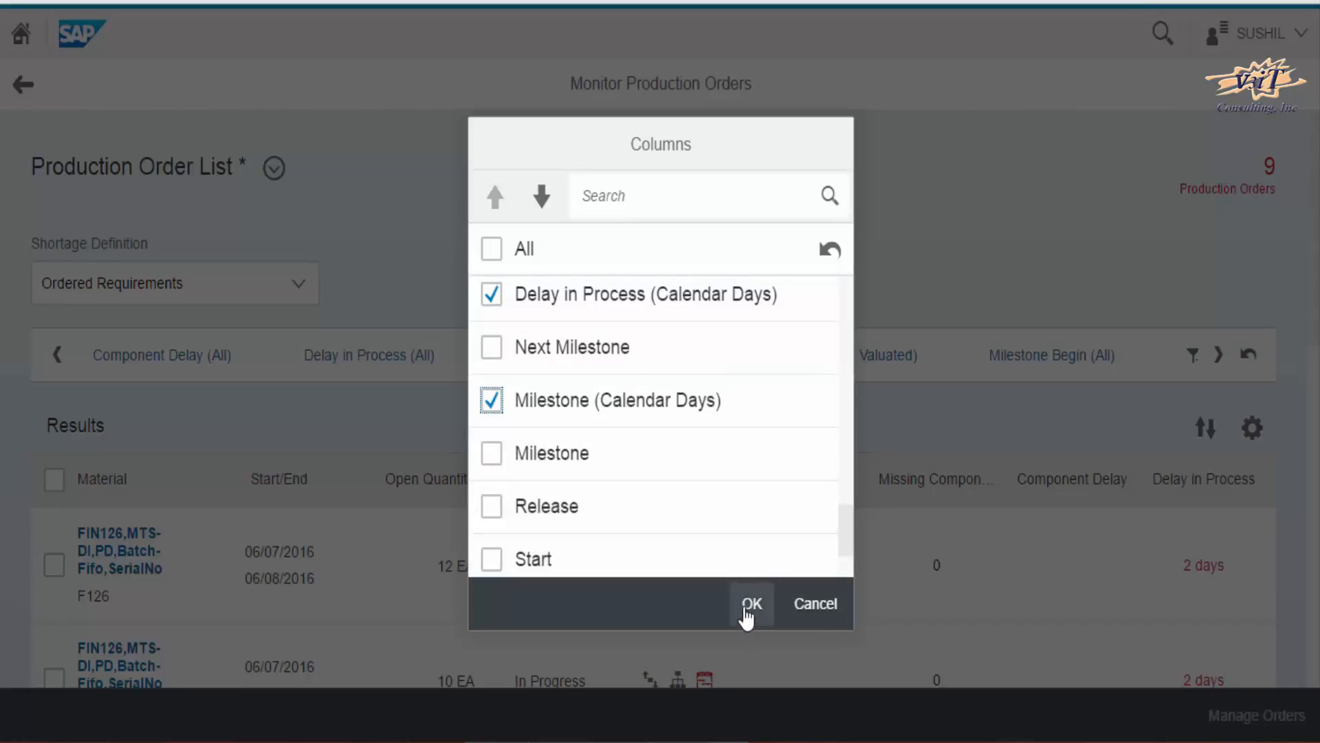
left_click(751, 604)
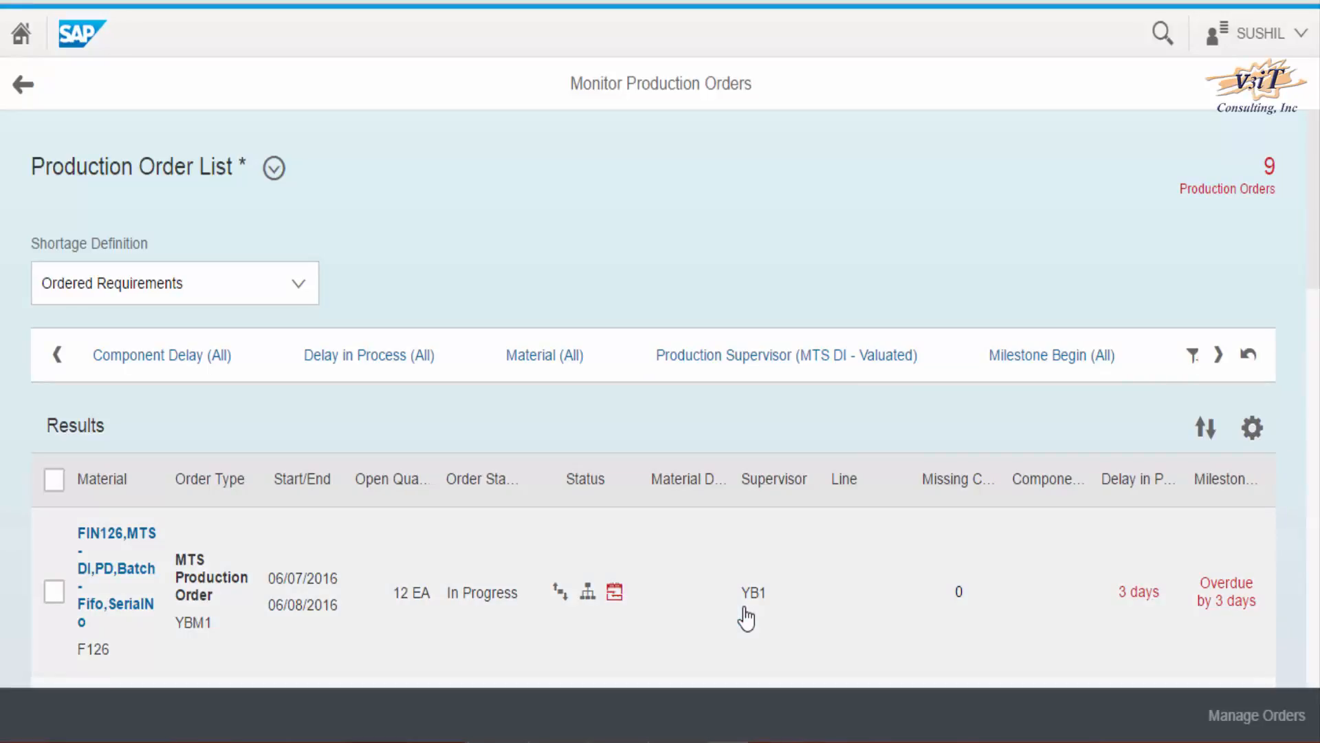
mouse_move(713, 591)
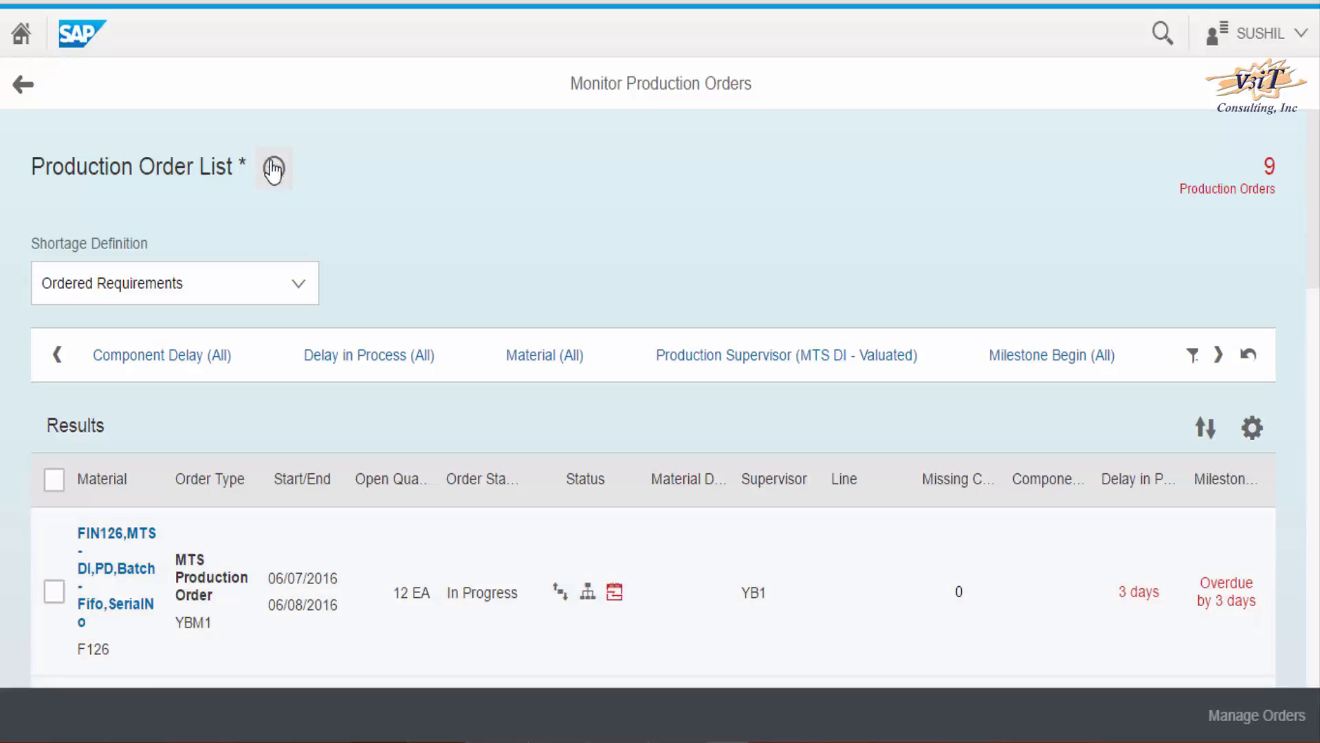
- Save the list as variant 'Smith Planner 01' with 'Add as tile for current app' ticked
left_click(274, 168)
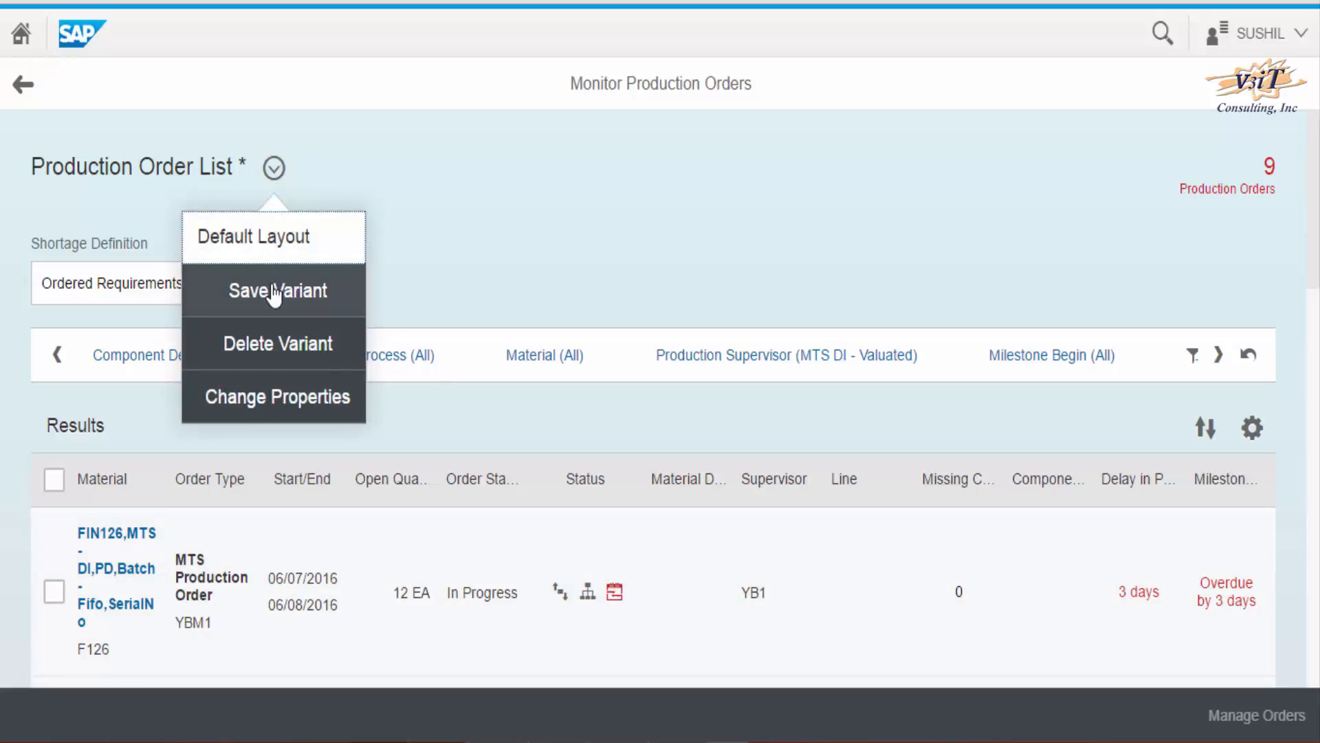
left_click(276, 291)
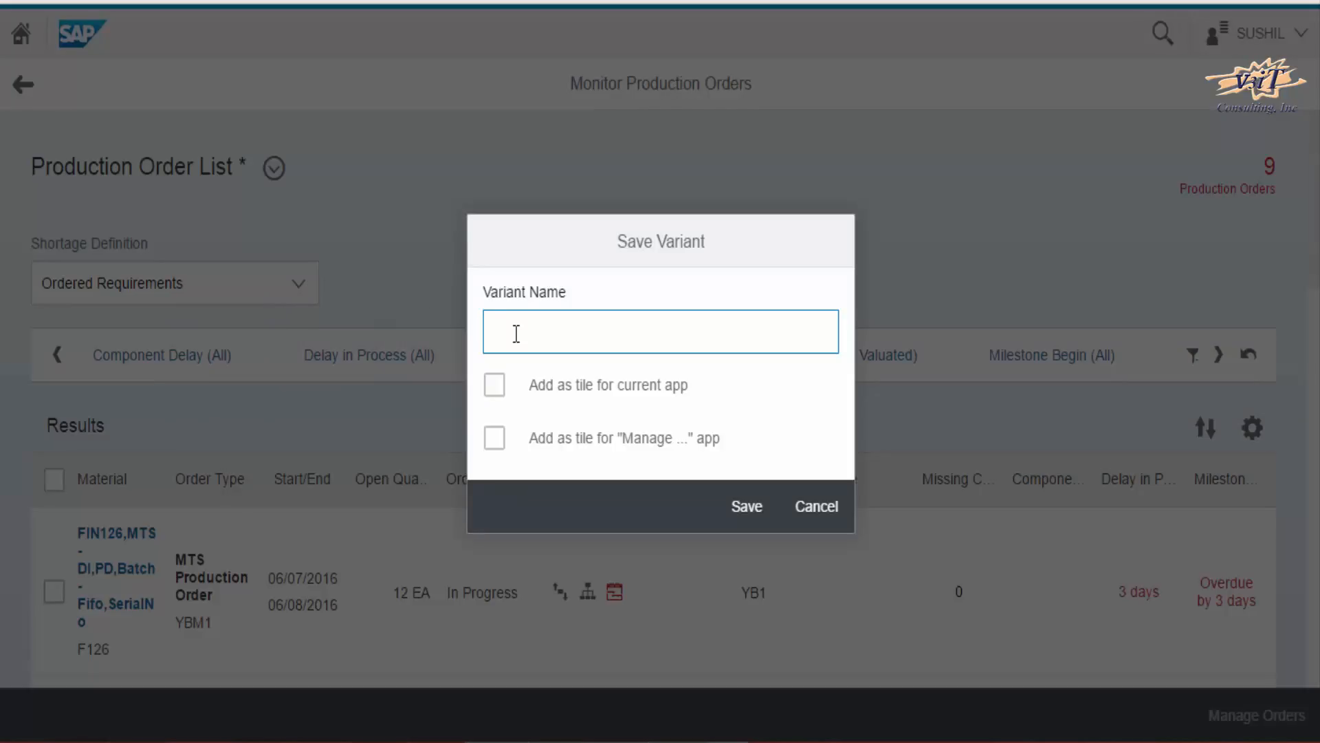
type("Smith Planner 01")
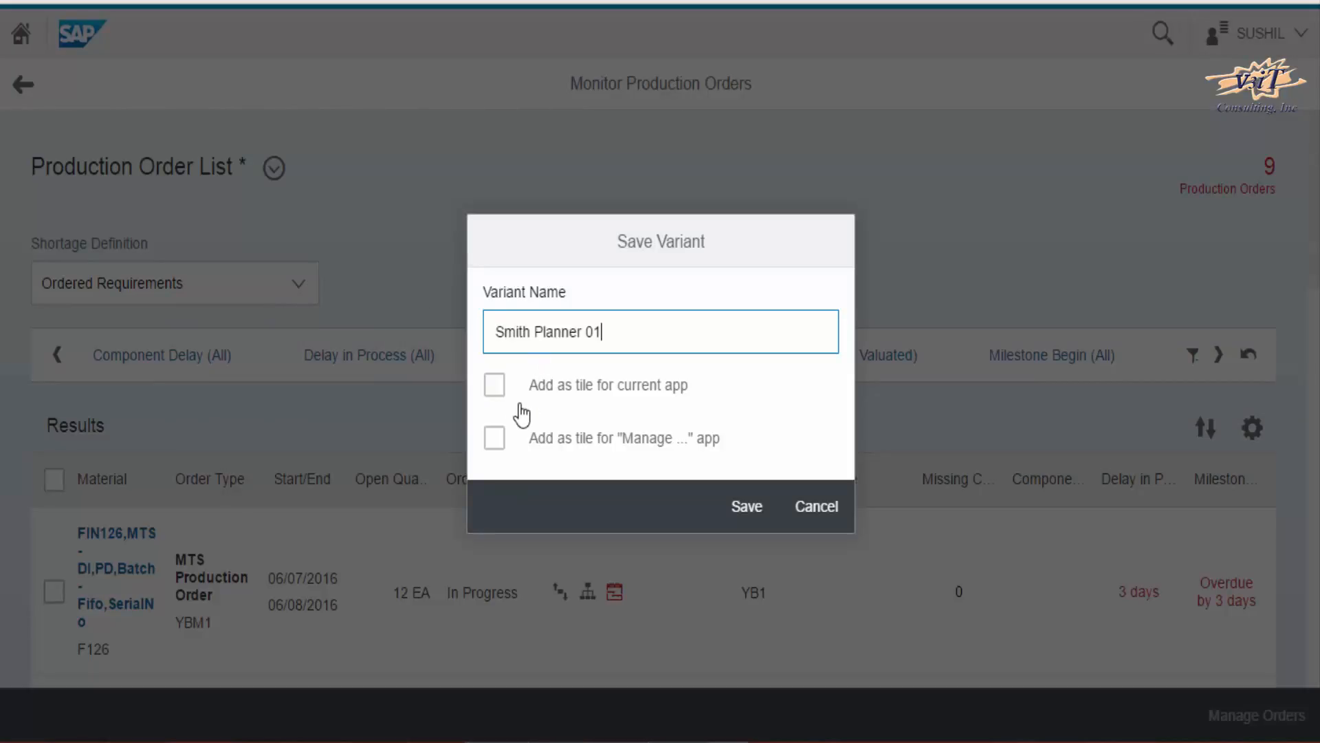
left_click(495, 385)
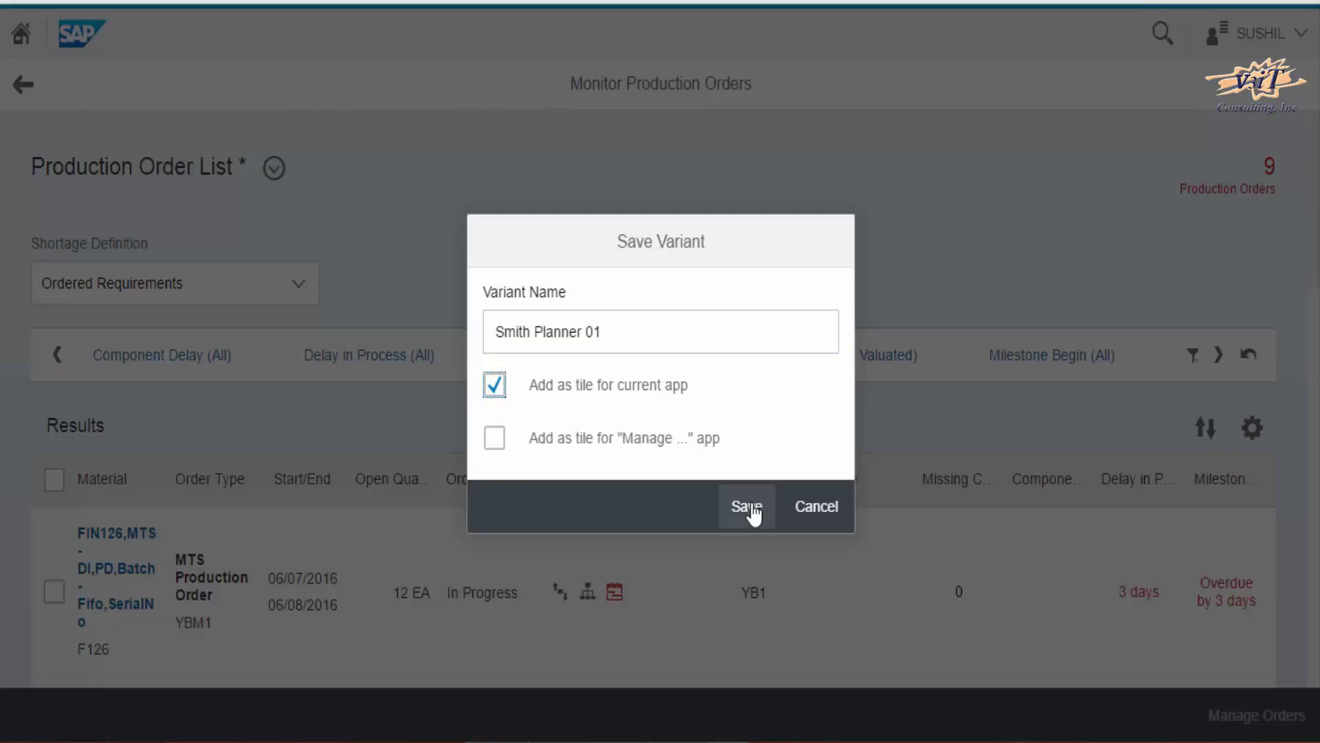
left_click(746, 506)
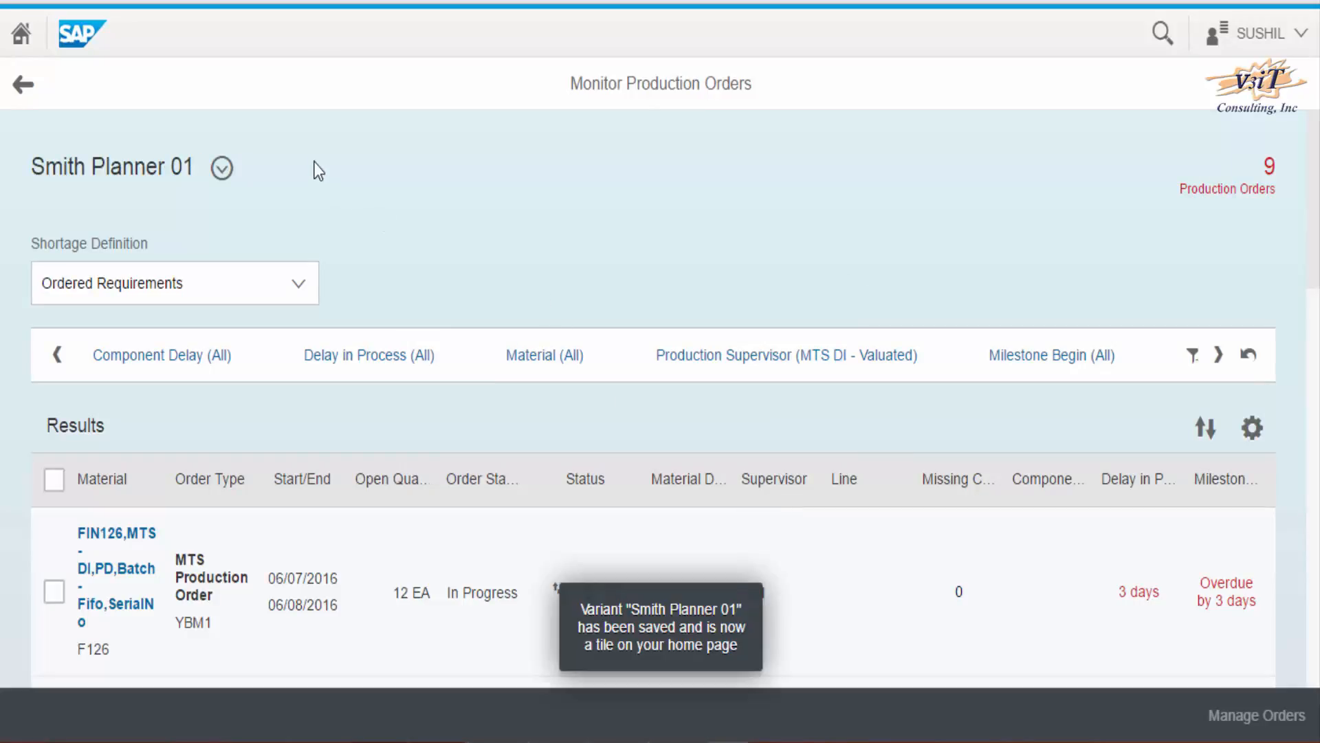
mouse_move(18, 33)
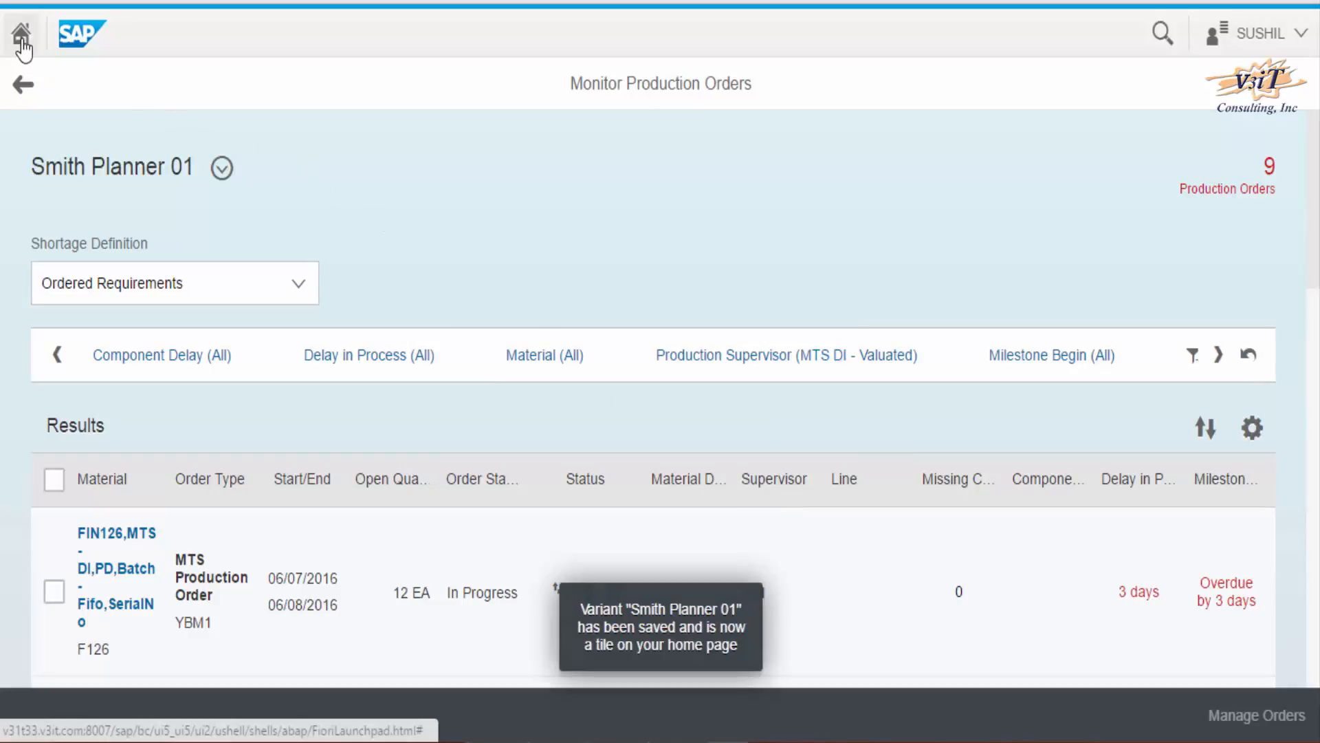
- Return home and launch the saved list from the Smith Planner 01 tile under My Home
left_click(20, 33)
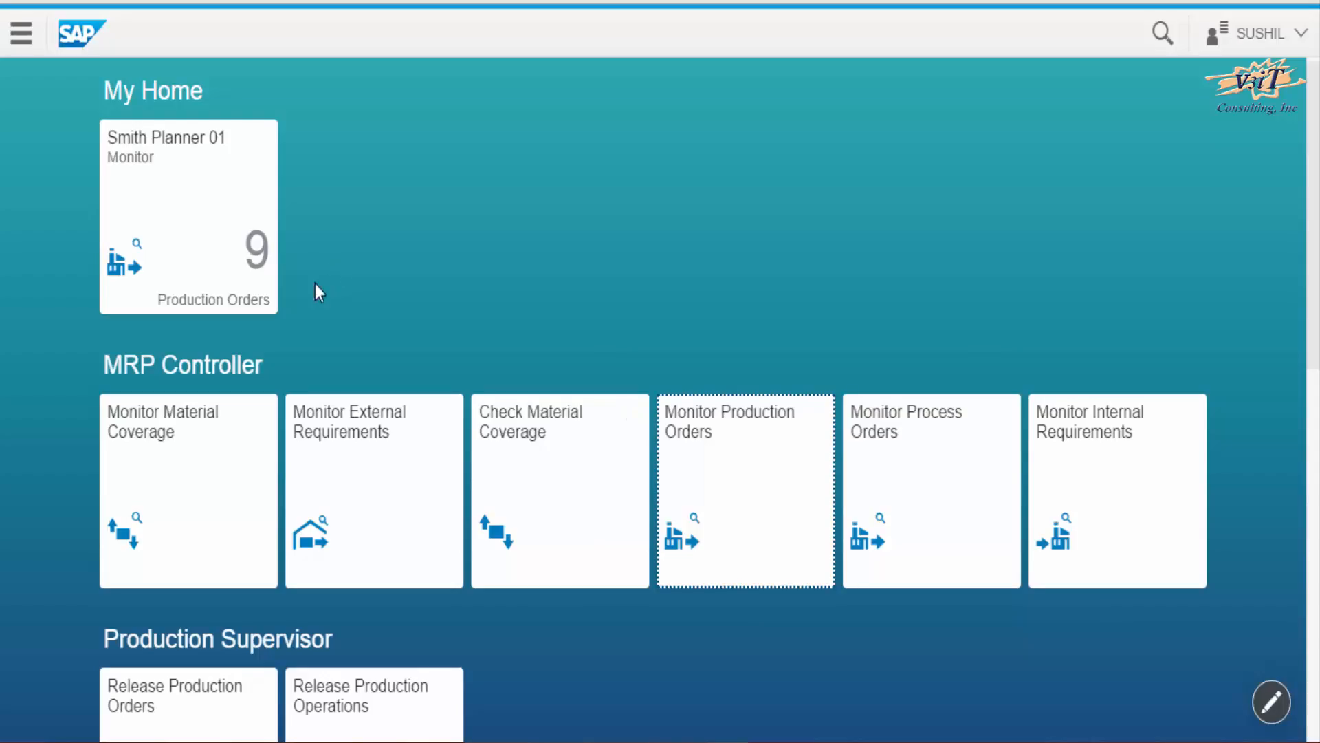
left_click(746, 488)
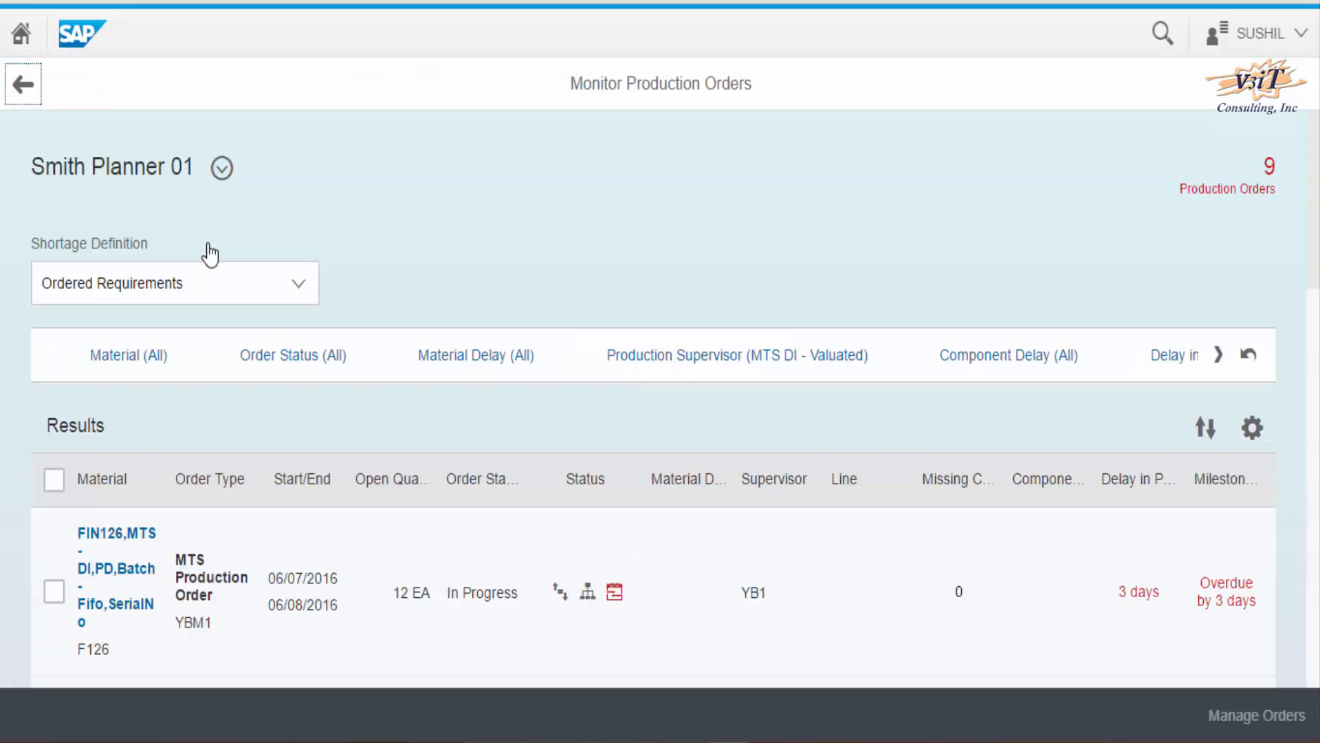
- Tick the select-all checkbox in the Results table header to select every order
scroll("down", 3)
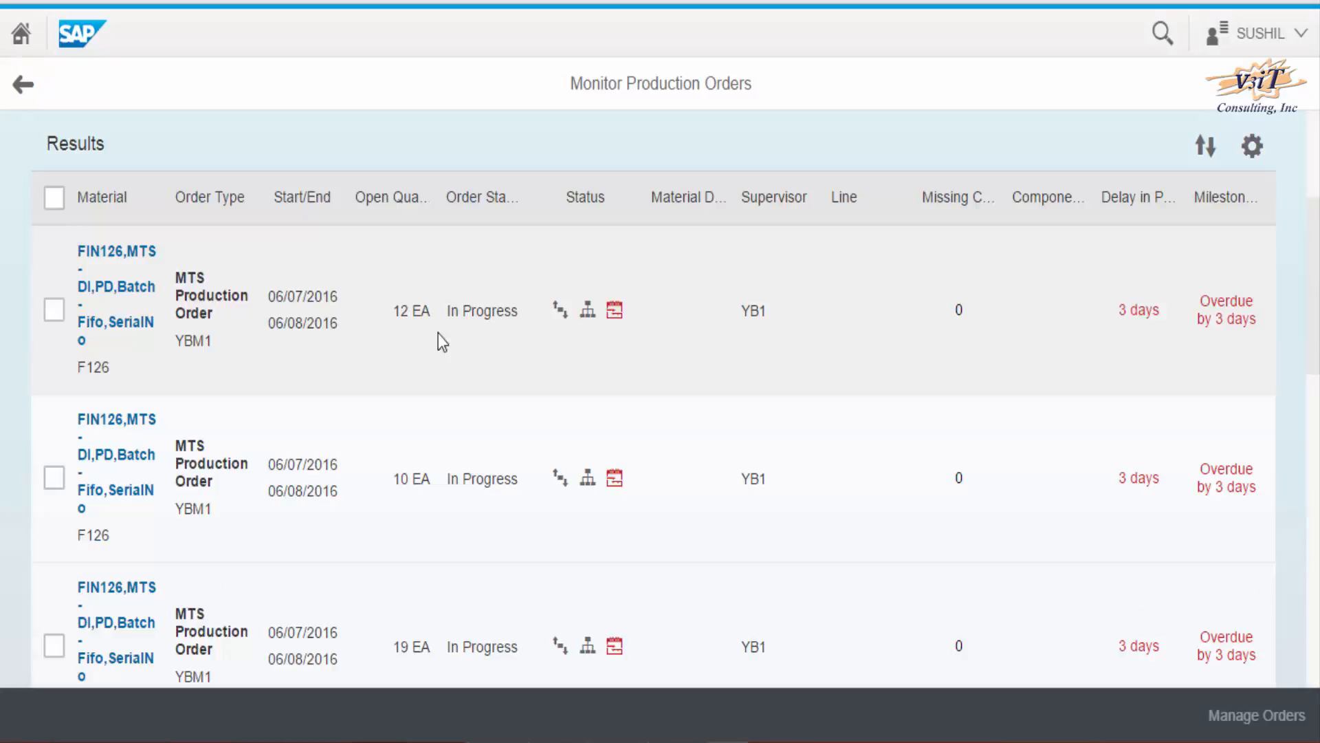
left_click(50, 196)
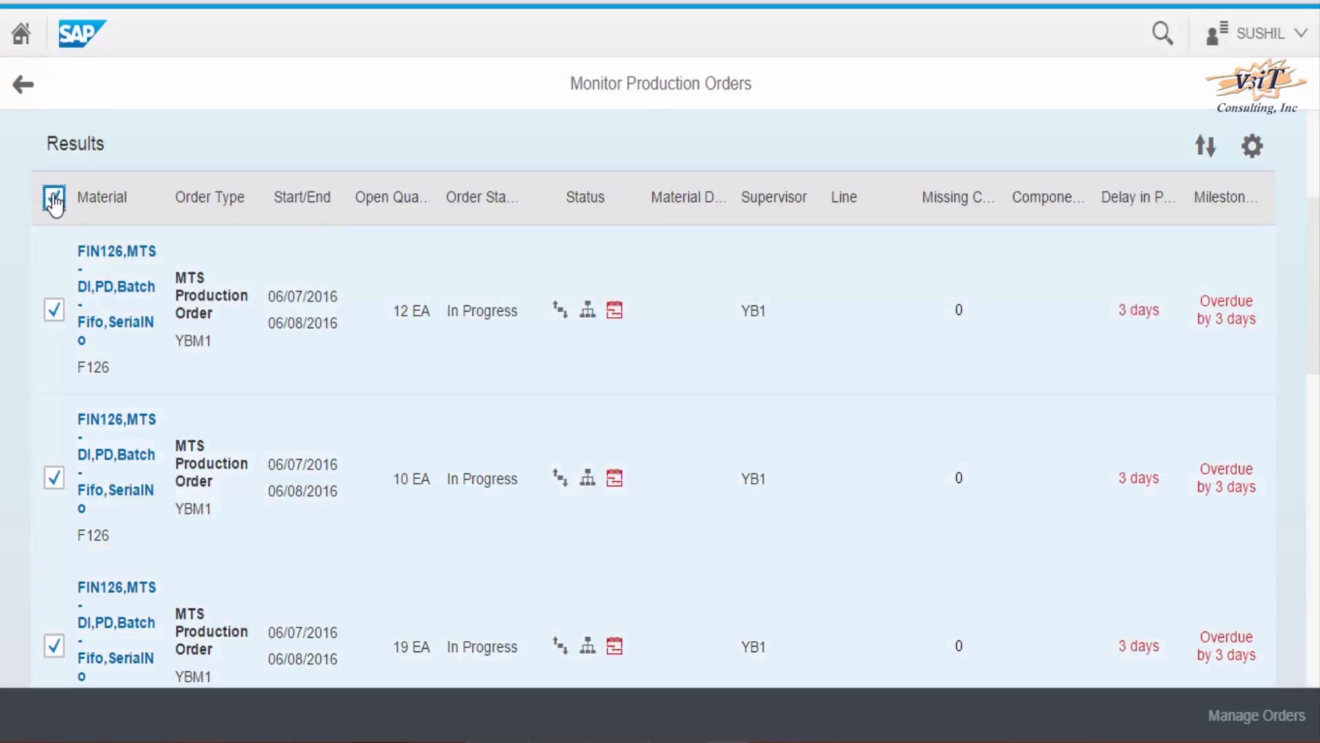
left_click(49, 196)
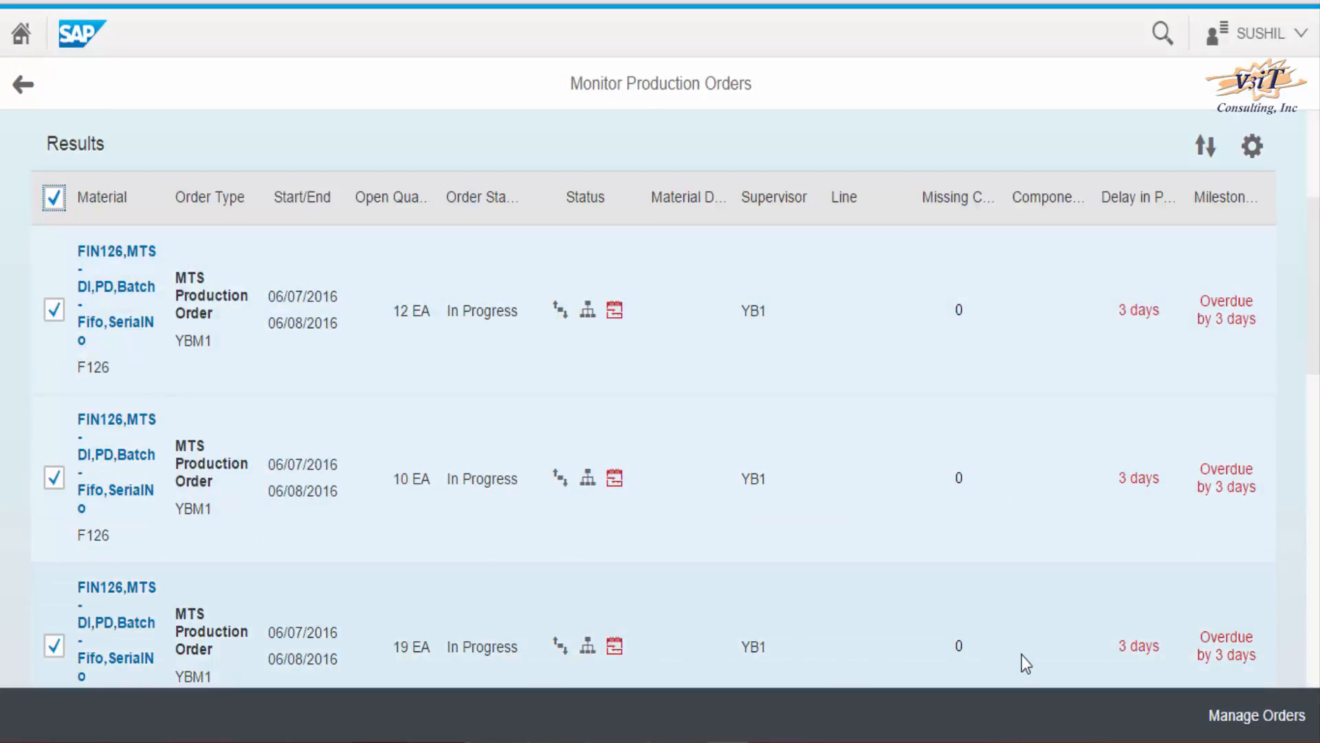
mouse_move(1268, 721)
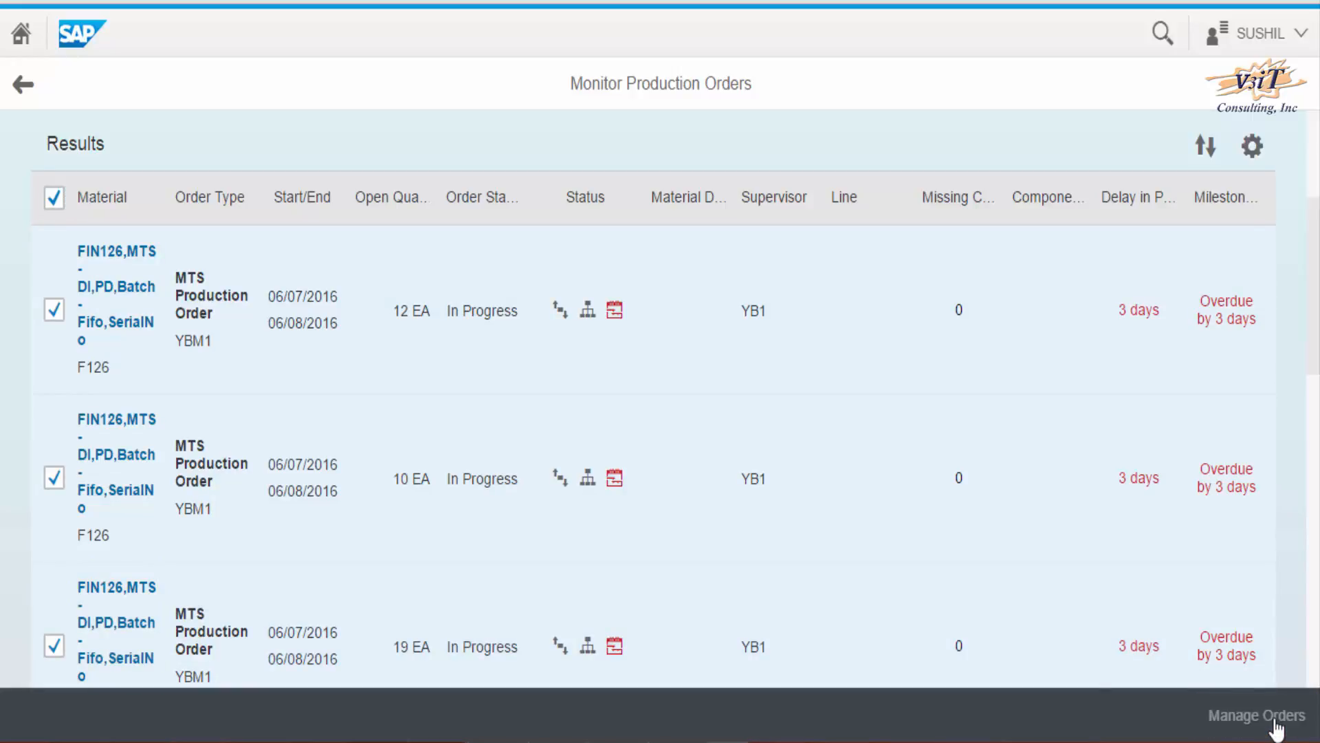
- Send the selected orders to Manage Orders and display production order 1000120
left_click(1252, 715)
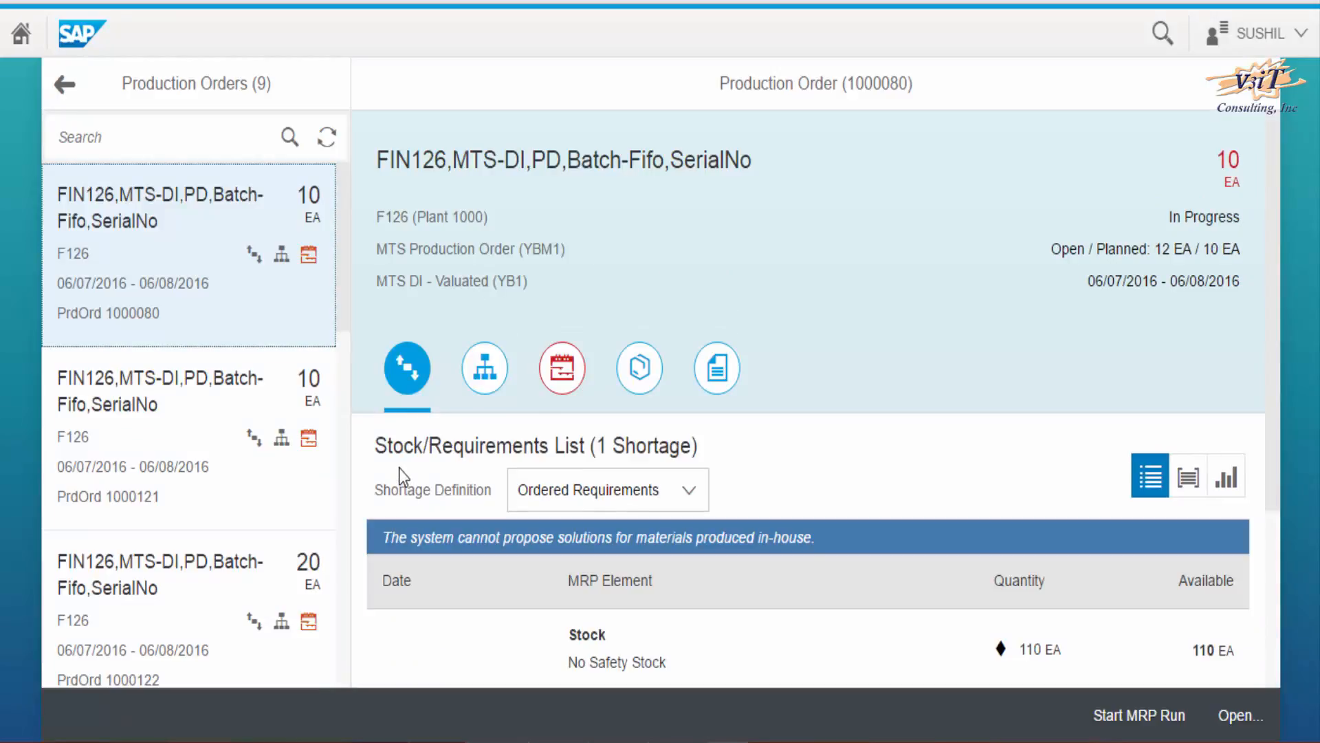
mouse_move(345, 334)
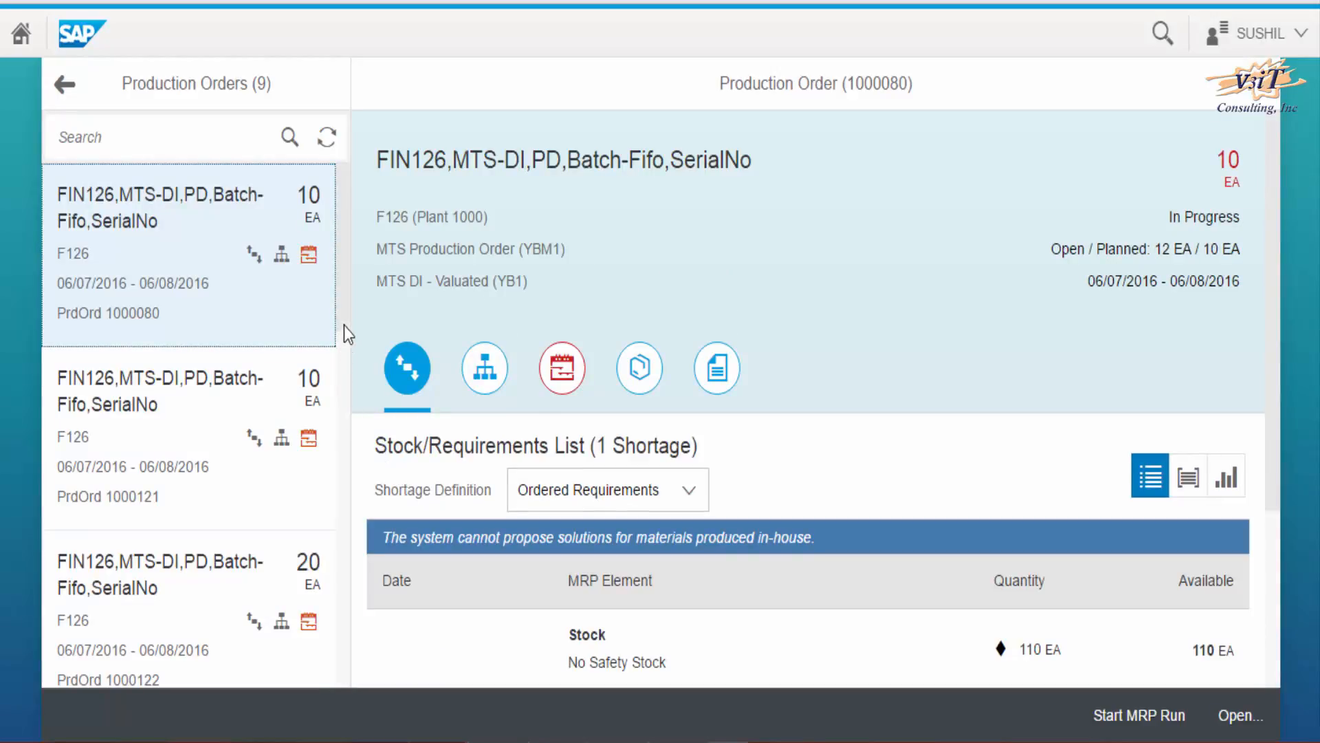
scroll("down", 3)
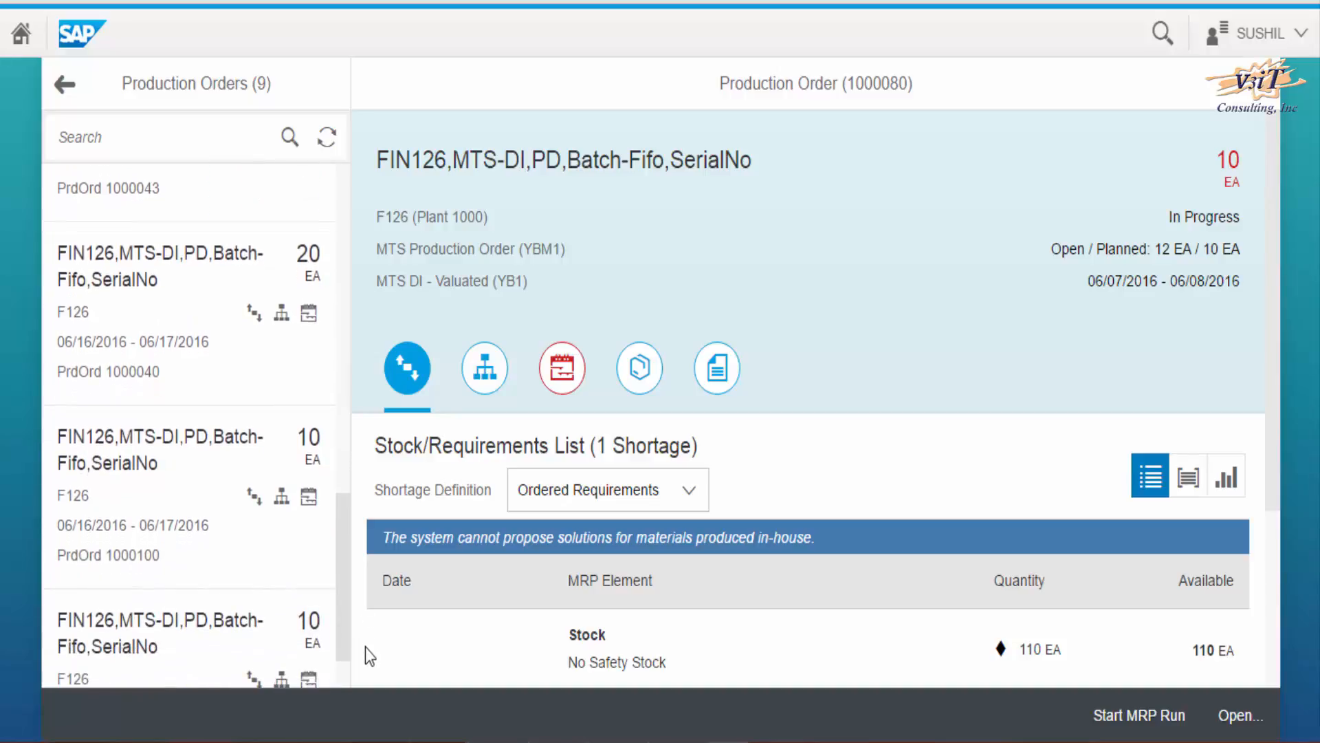
scroll("down", 3)
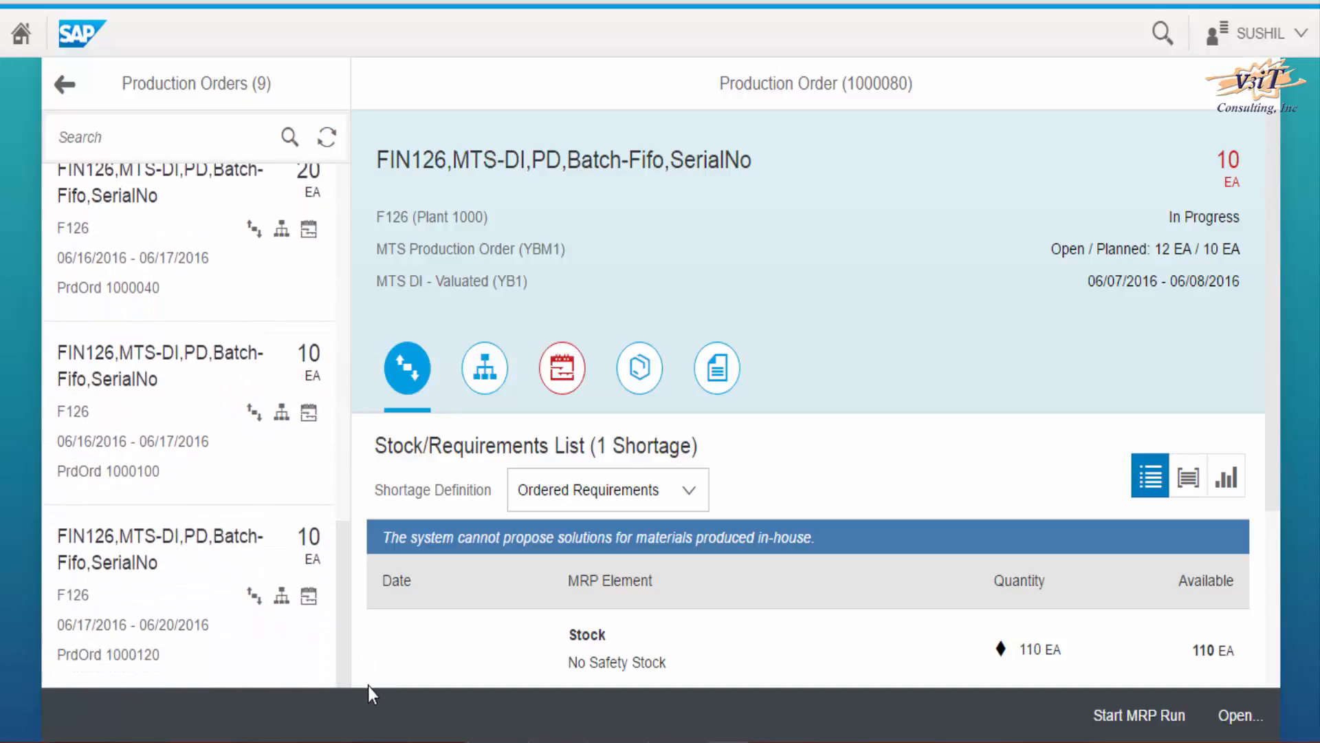
mouse_move(407, 605)
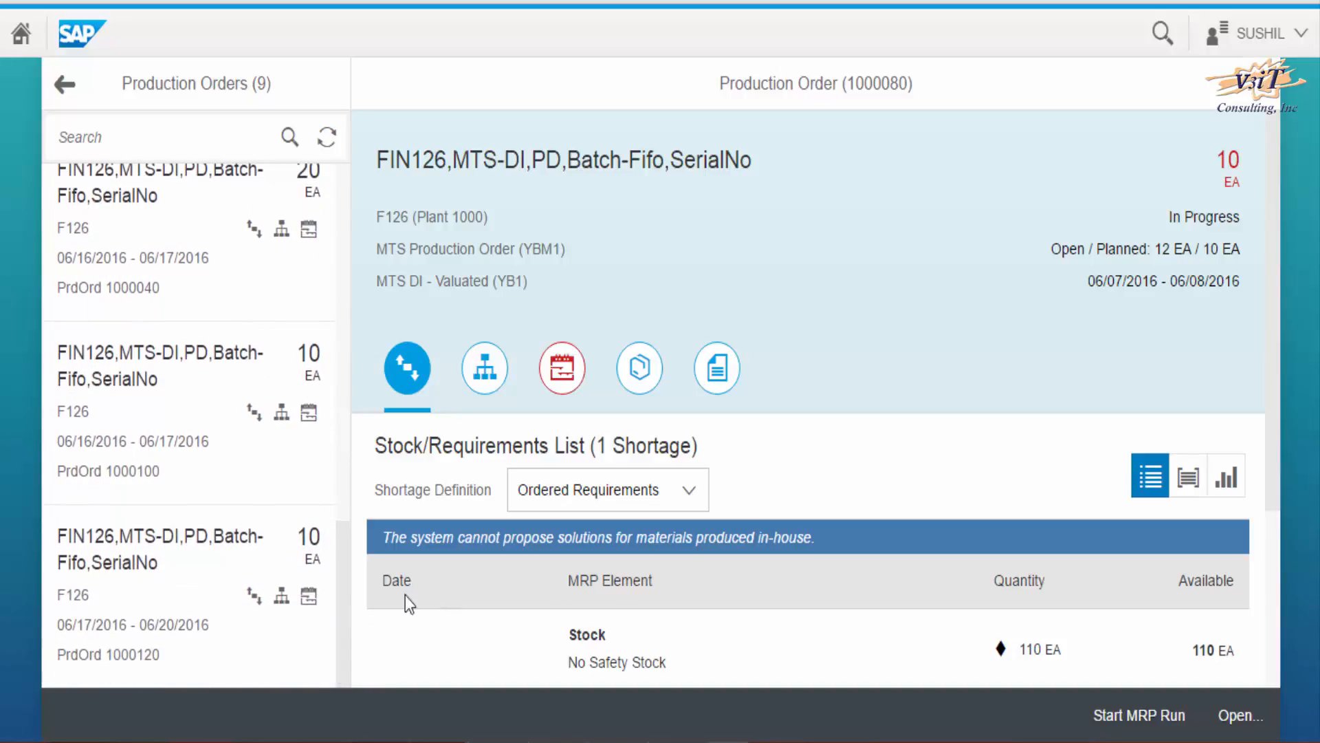
mouse_move(264, 589)
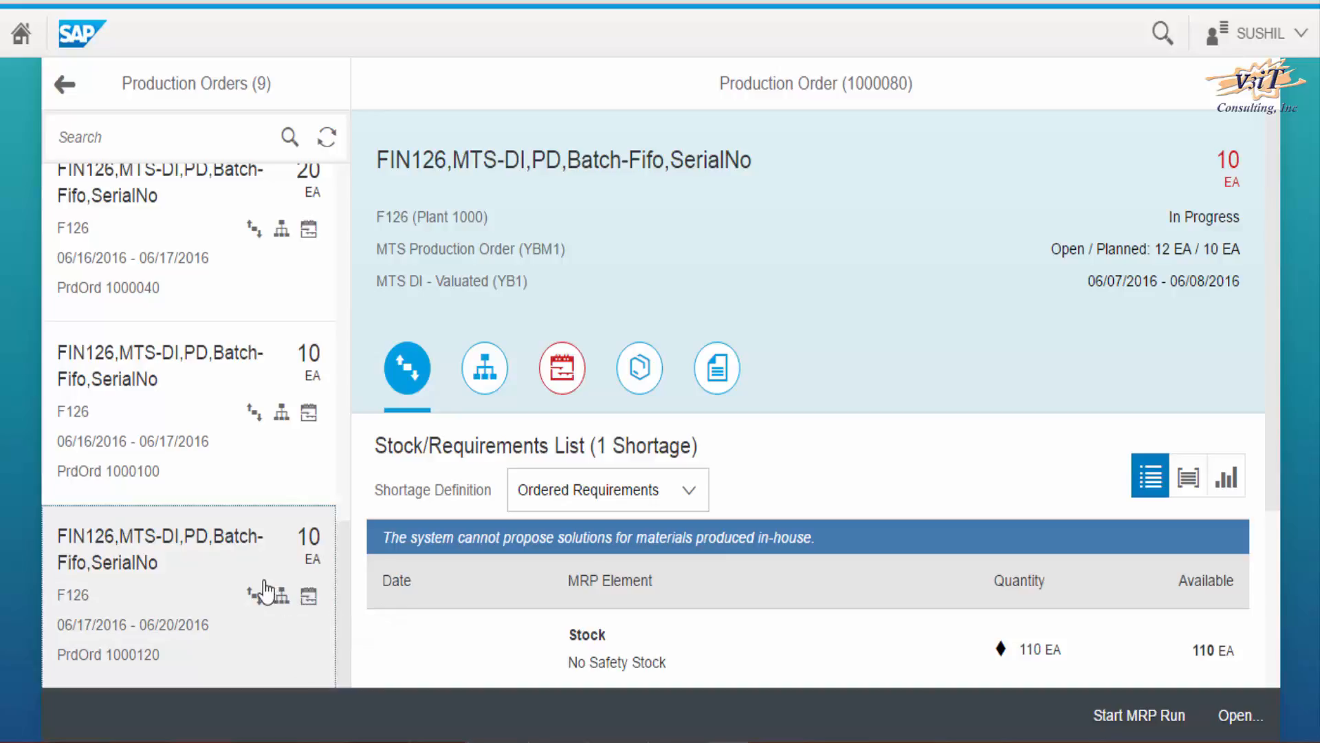
left_click(158, 548)
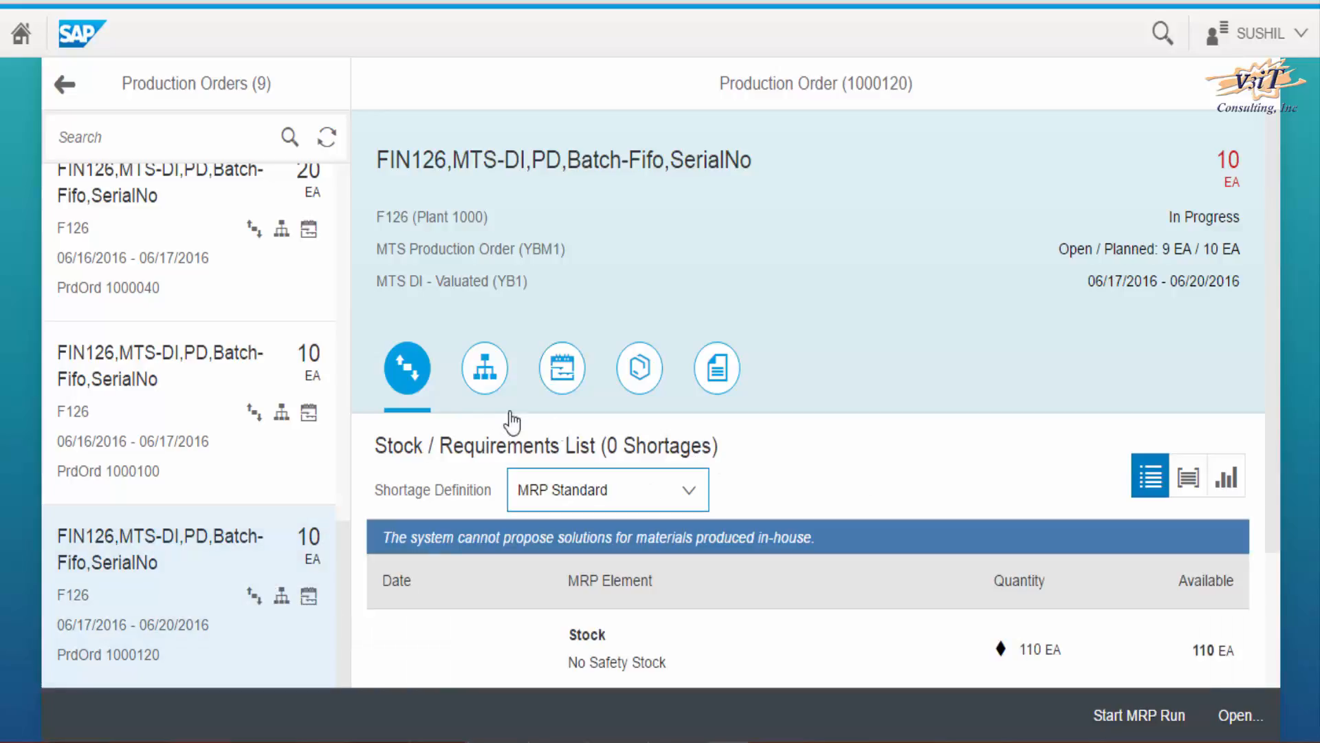
- Show the Components view of order 1000120 listing its 13 Available components
left_click(484, 368)
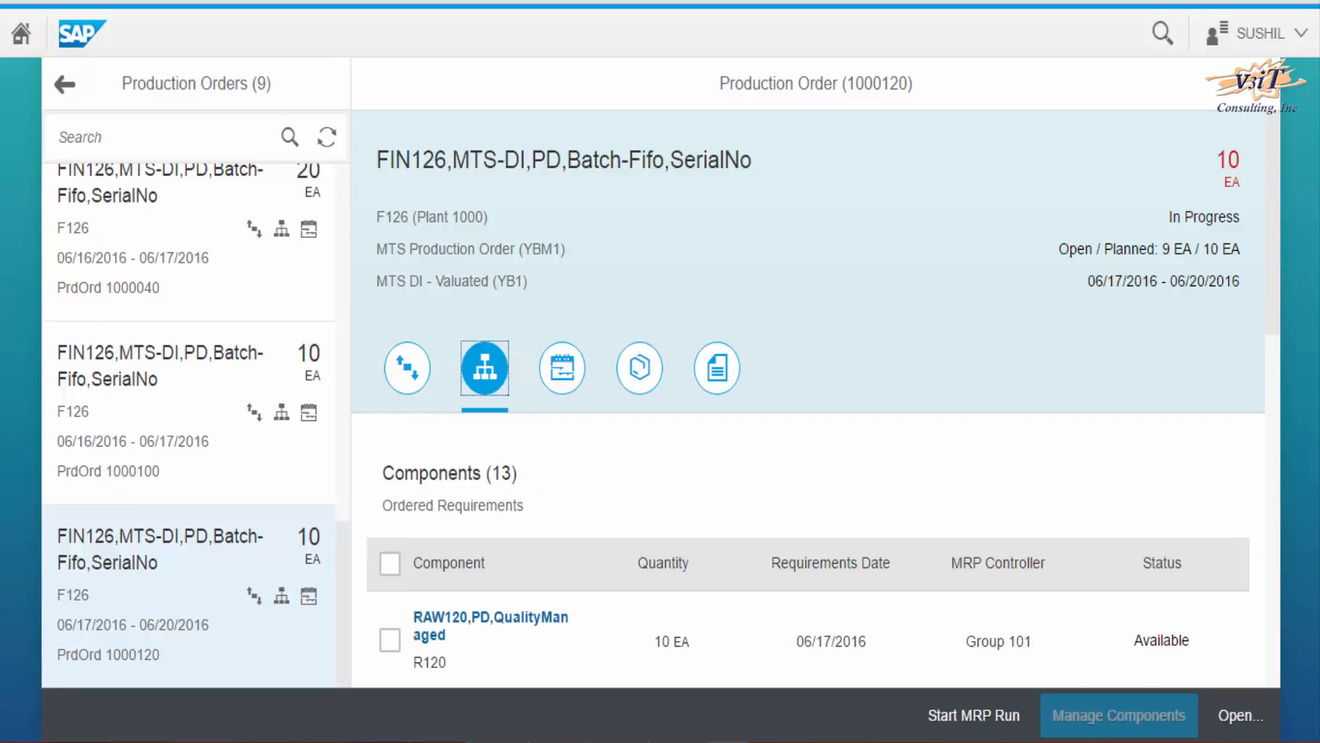
scroll("down", 3)
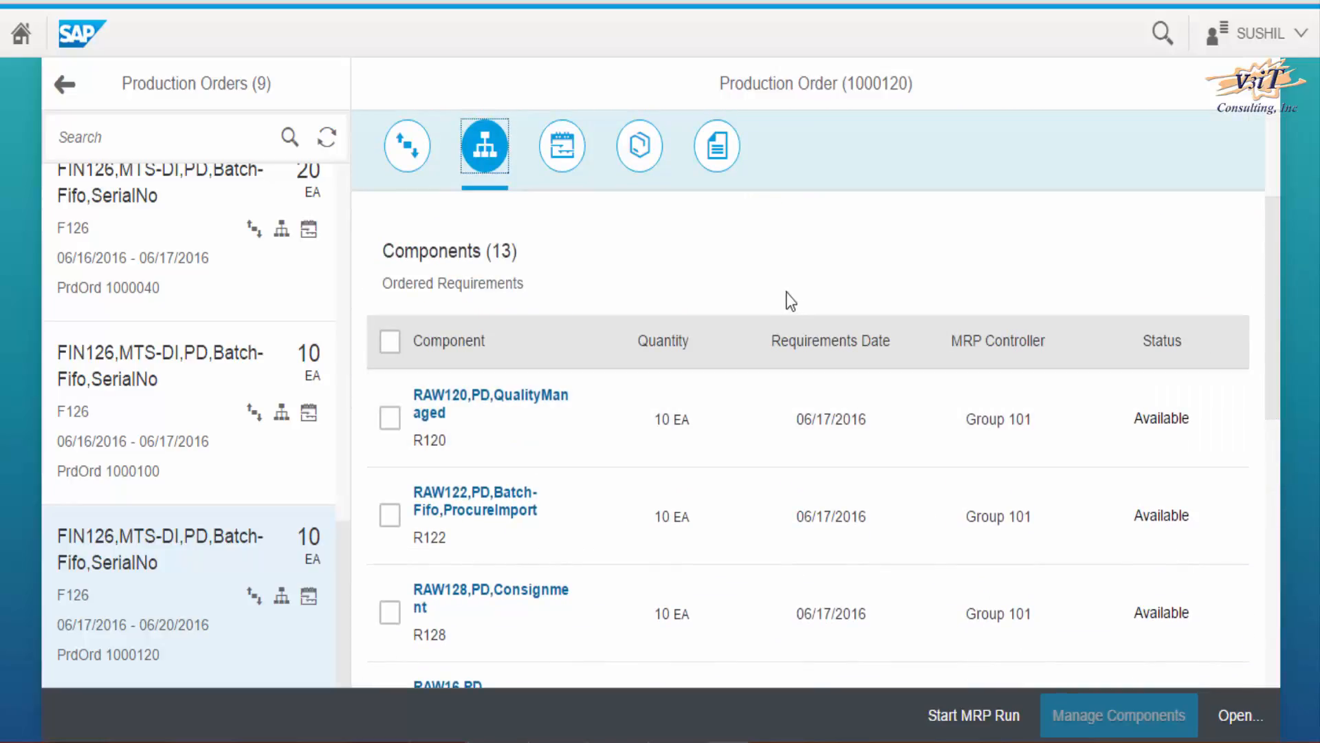
- Show order 1000120's Milestones view with Assembly and Testing operations
left_click(561, 146)
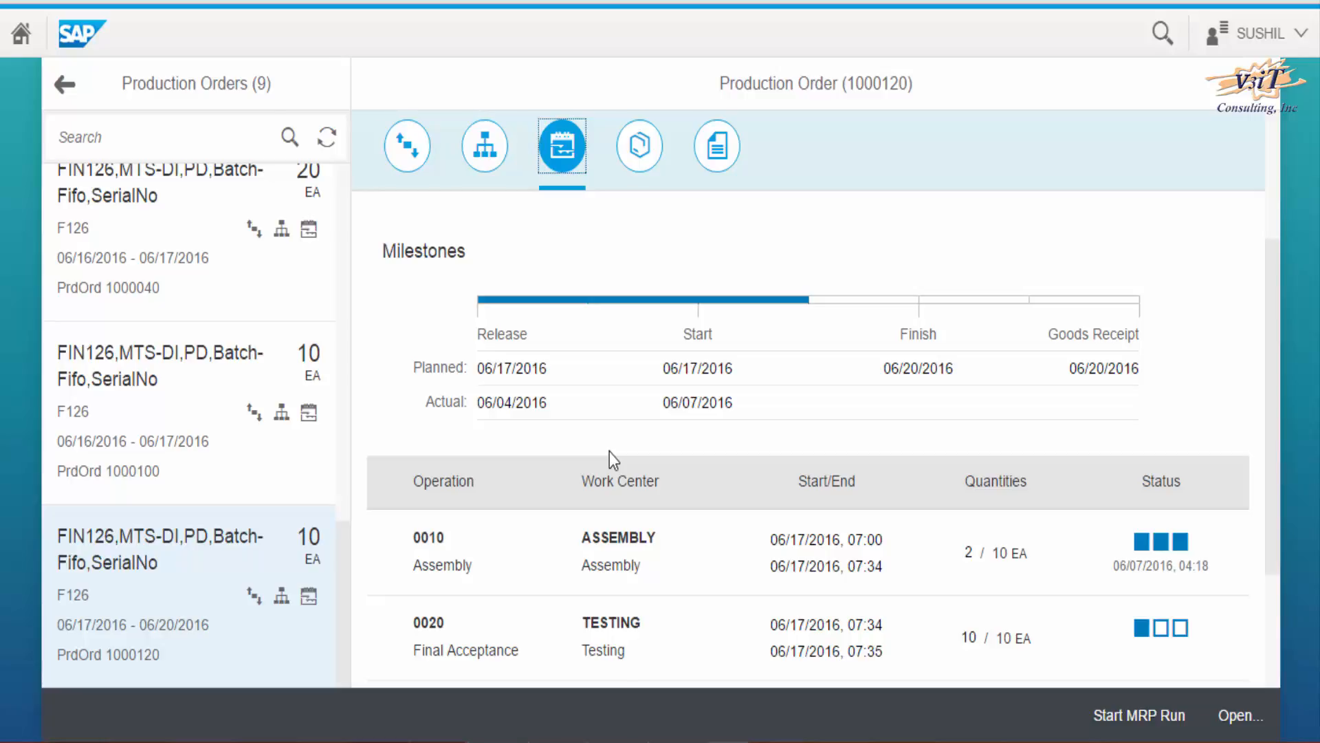
mouse_move(798, 455)
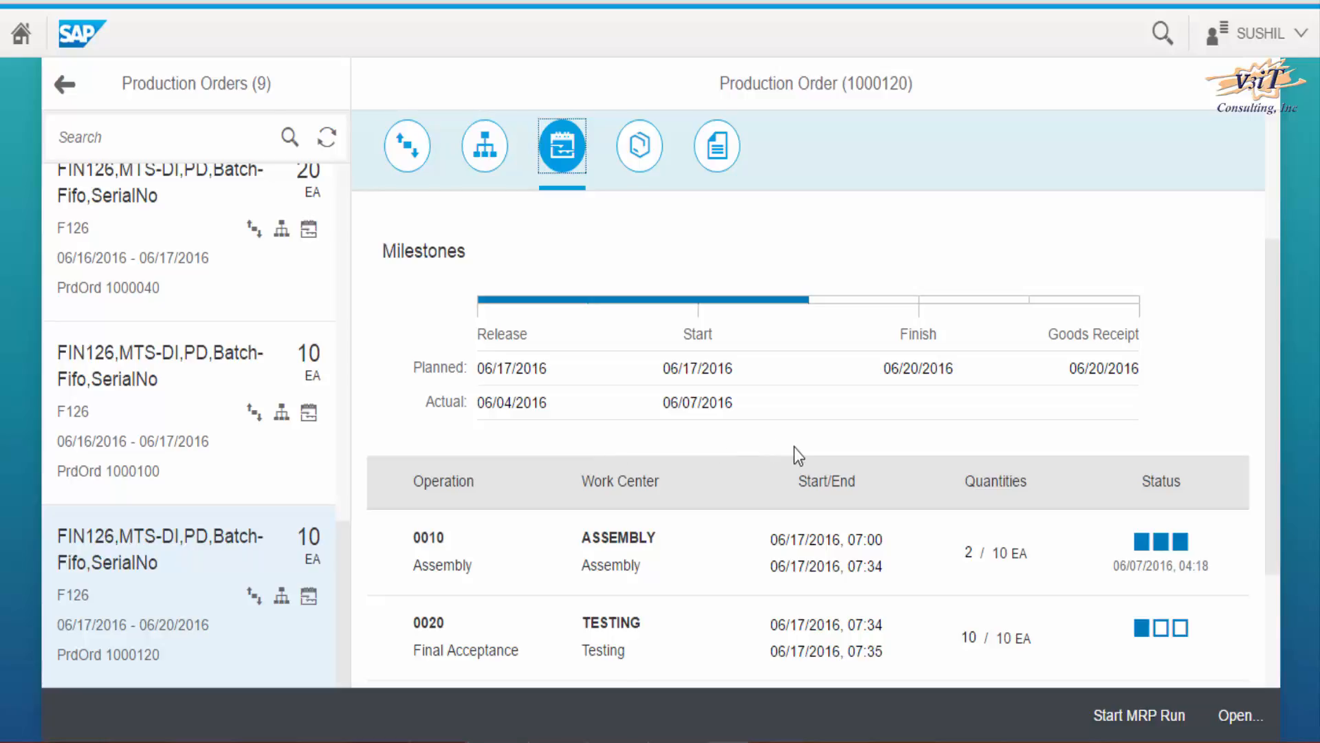
mouse_move(1280, 410)
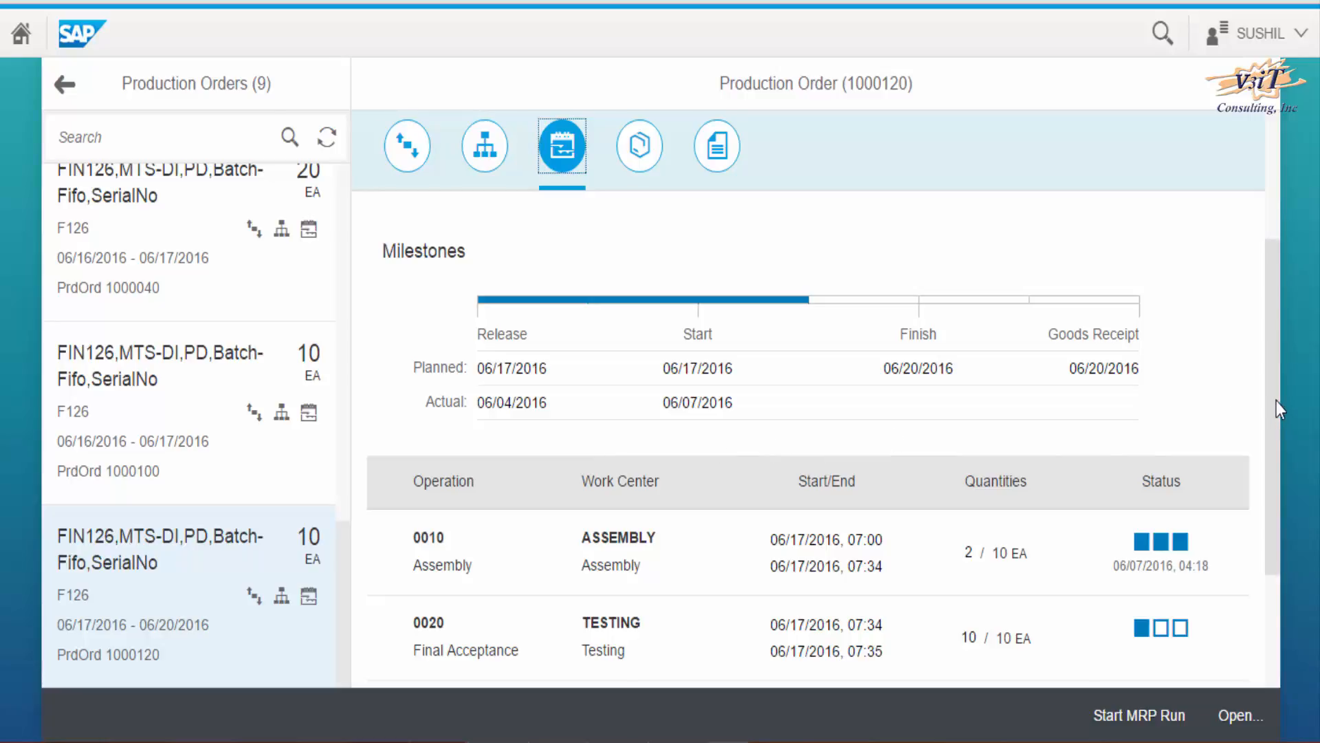
scroll("down", 3)
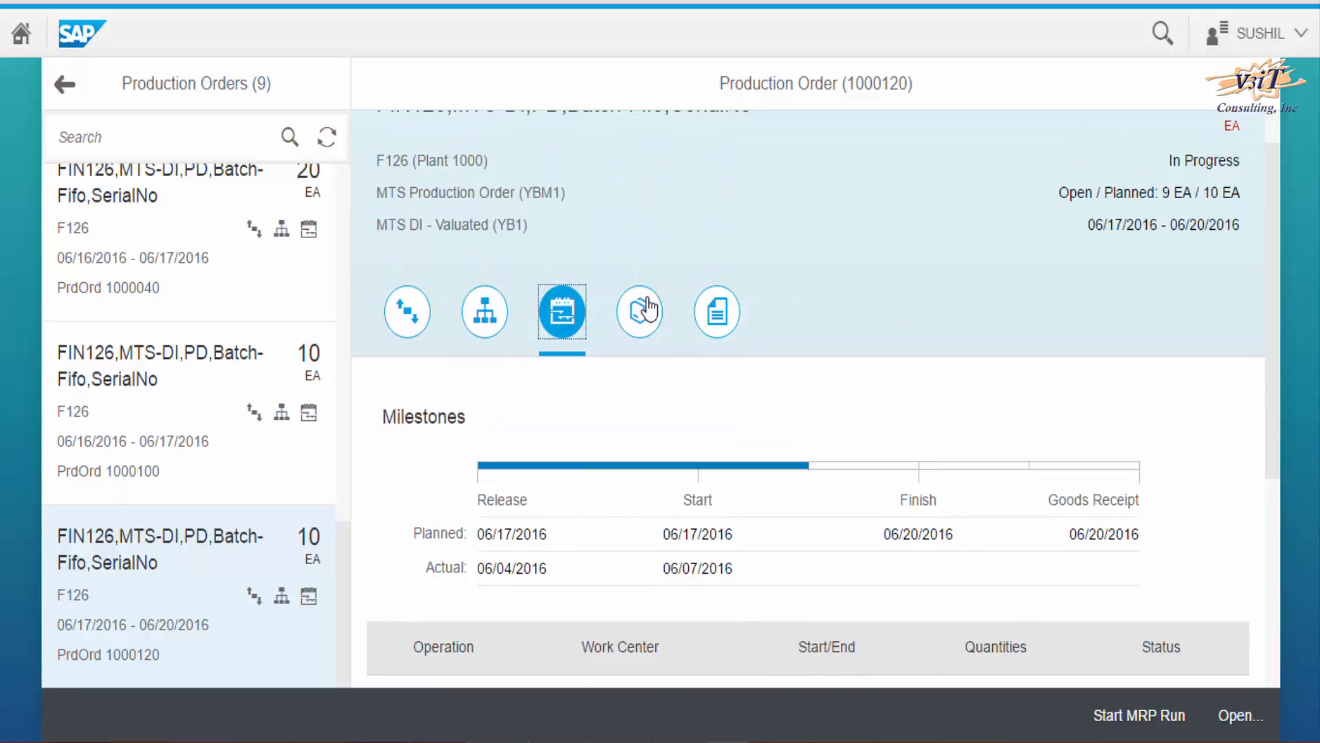
- Review order 1000120's Material view: 110 EA stock, 310 EA first shortage and MRP data
left_click(639, 311)
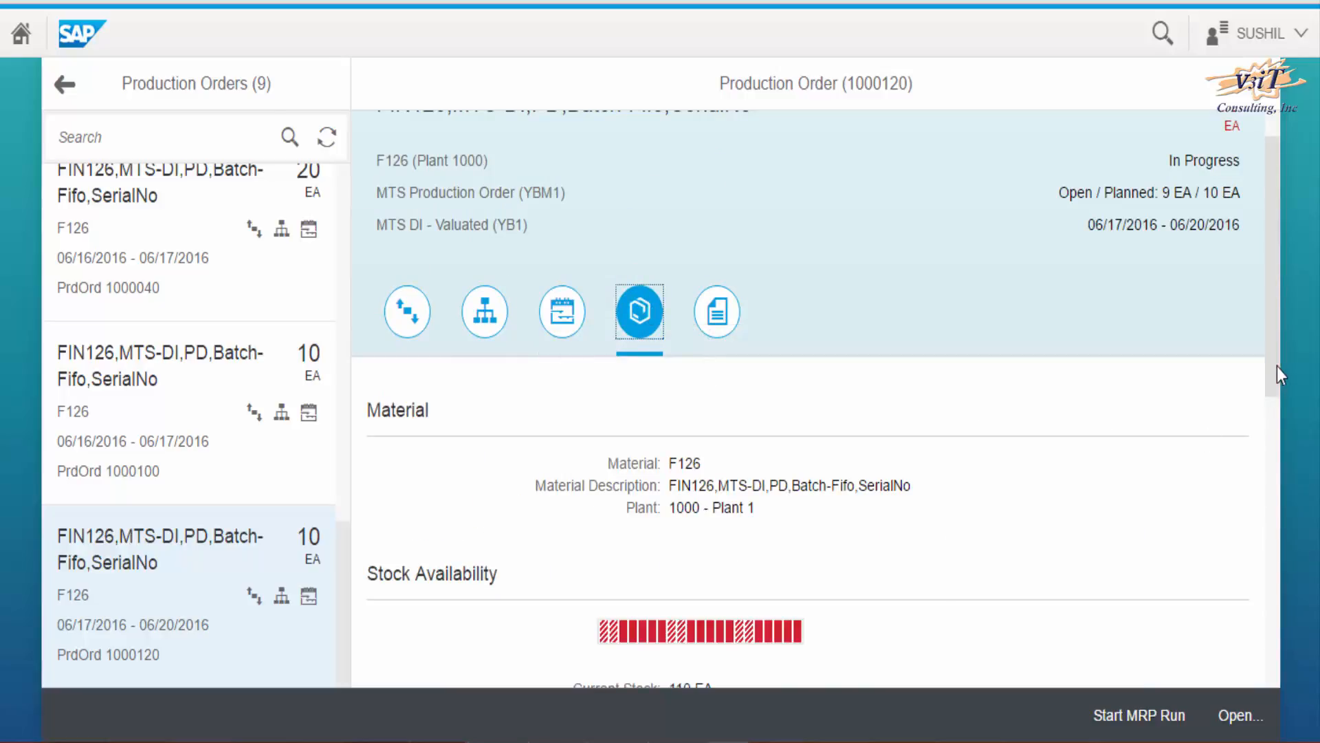
scroll("down", 3)
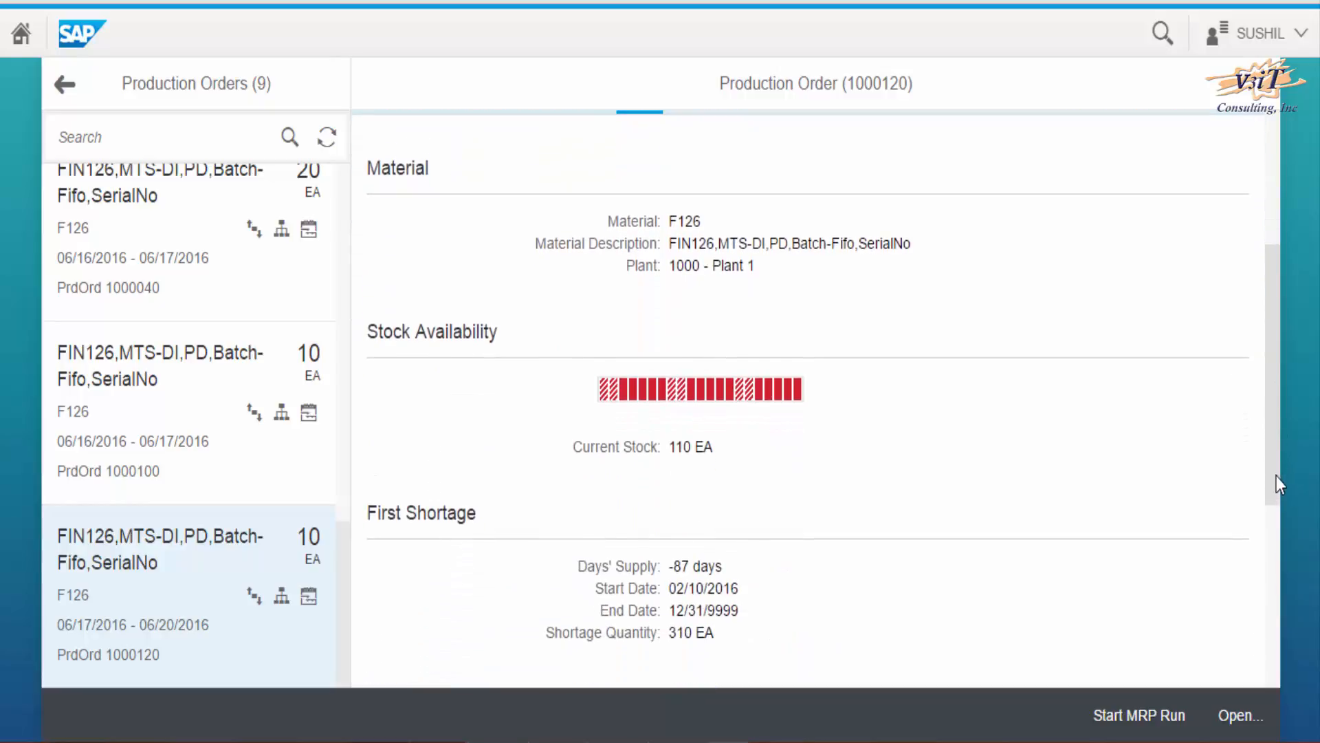
scroll("down", 3)
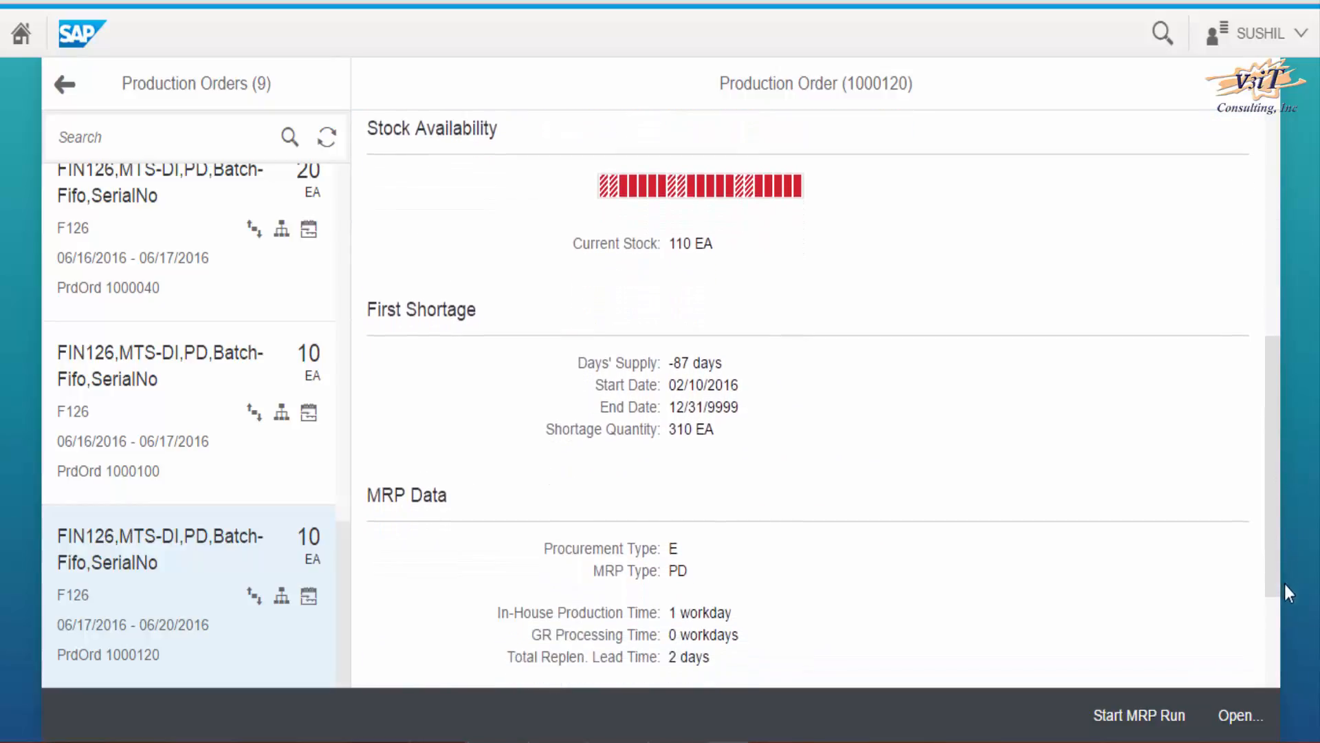
scroll("down", 3)
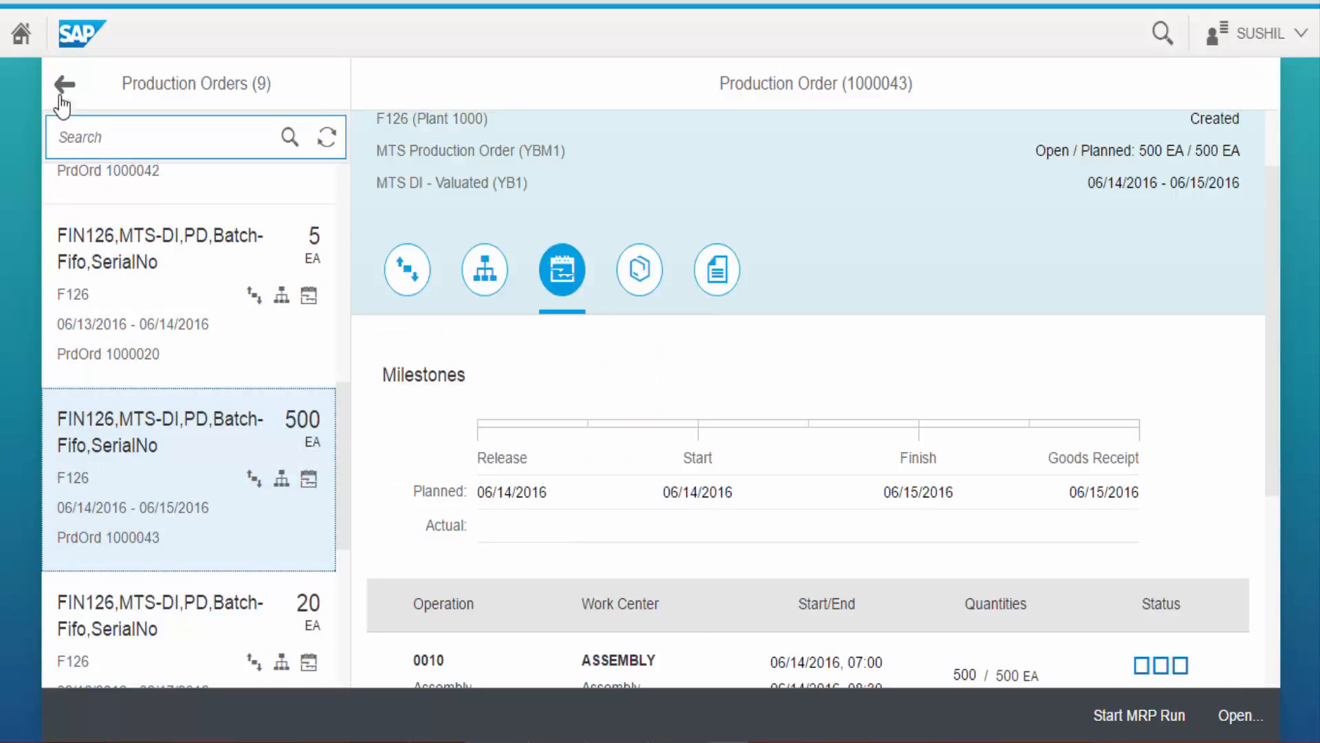
- Return from Production Orders to the launchpad home showing the Smith Planner 01 tile
left_click(66, 82)
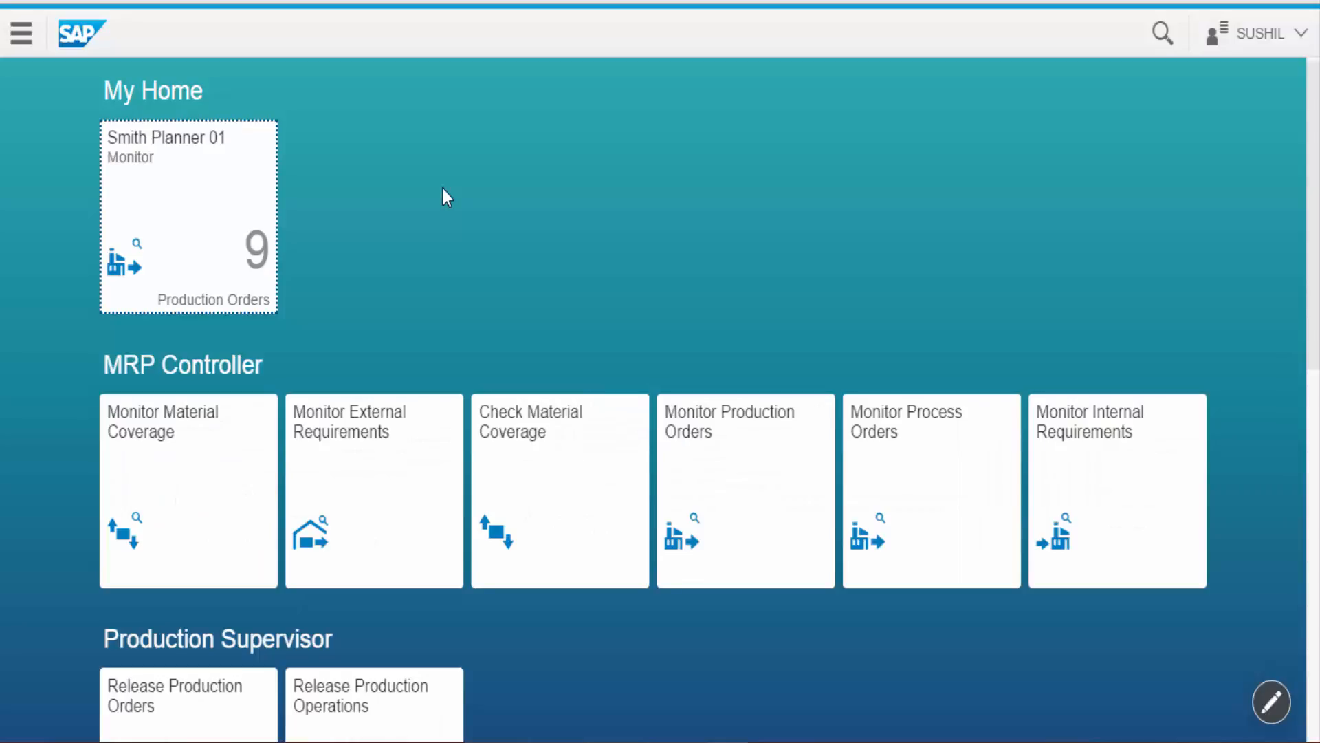